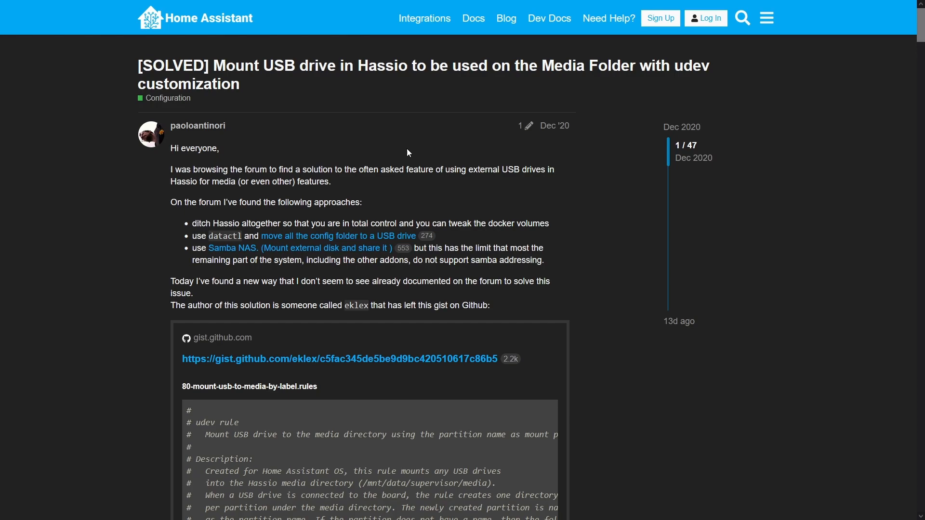
{"action": "mouse_move", "coordinate": [379, 189]}
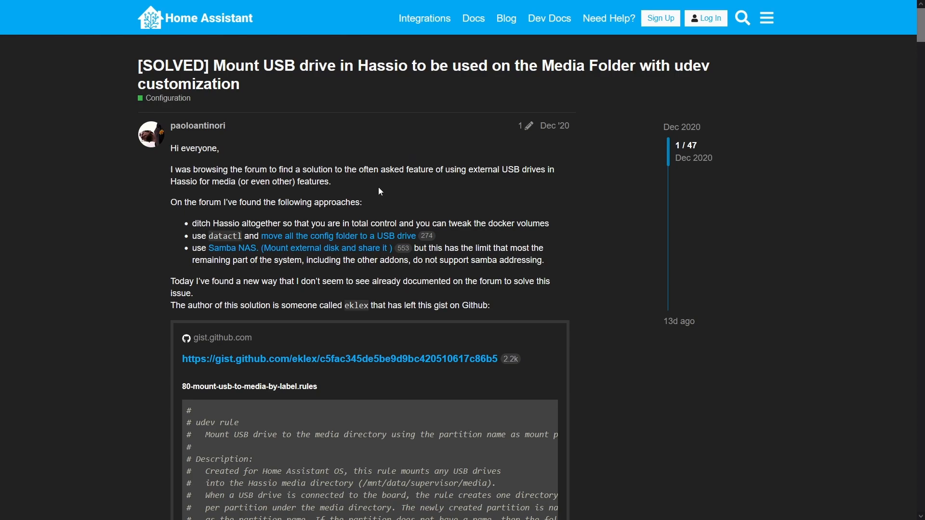
- Open the linked 80-mount-usb-to-media-by-label.rules gist and view it as raw text
{"action": "left_click", "coordinate": [340, 358]}
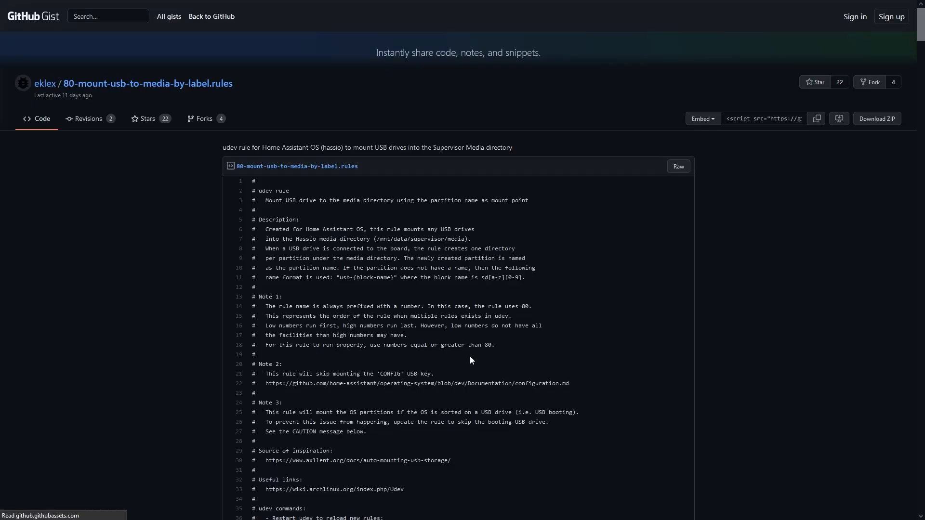
{"action": "scroll", "scroll_direction": "down", "scroll_amount": 3}
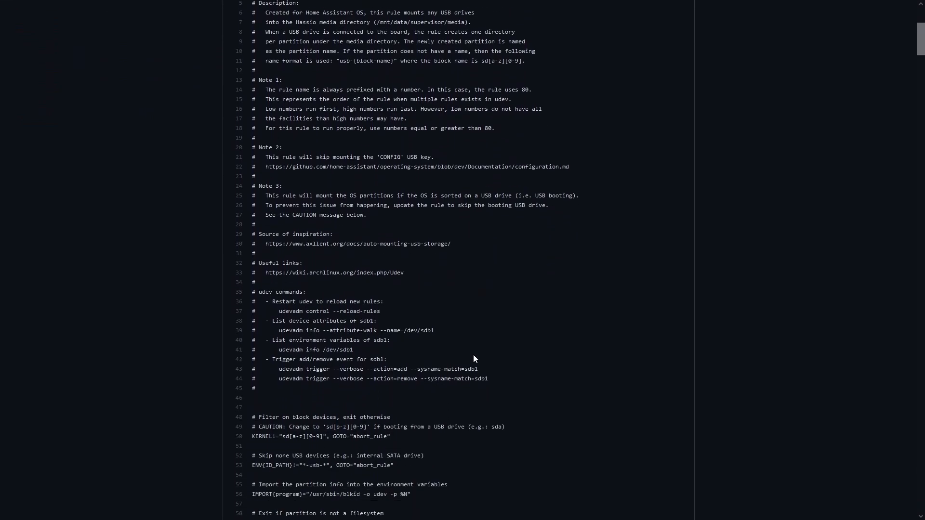
{"action": "scroll", "scroll_direction": "down", "scroll_amount": 3}
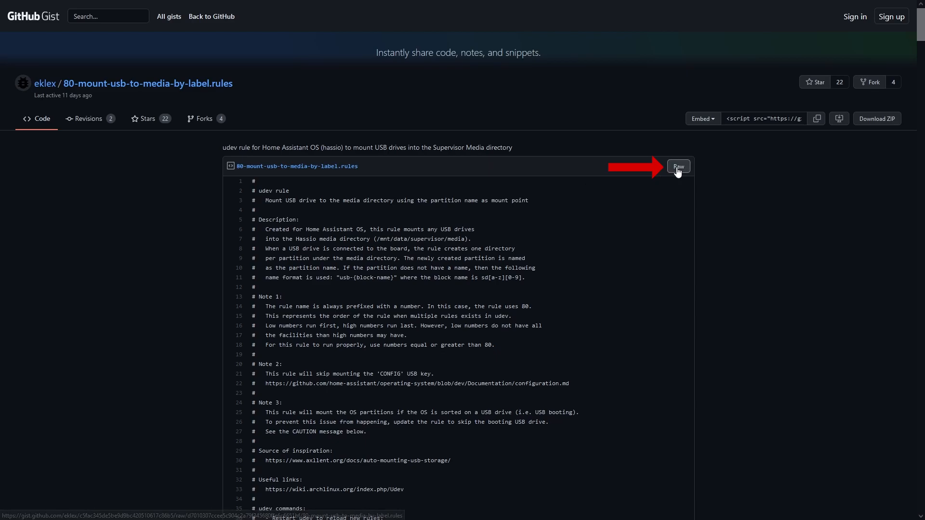
{"action": "left_click", "coordinate": [677, 166]}
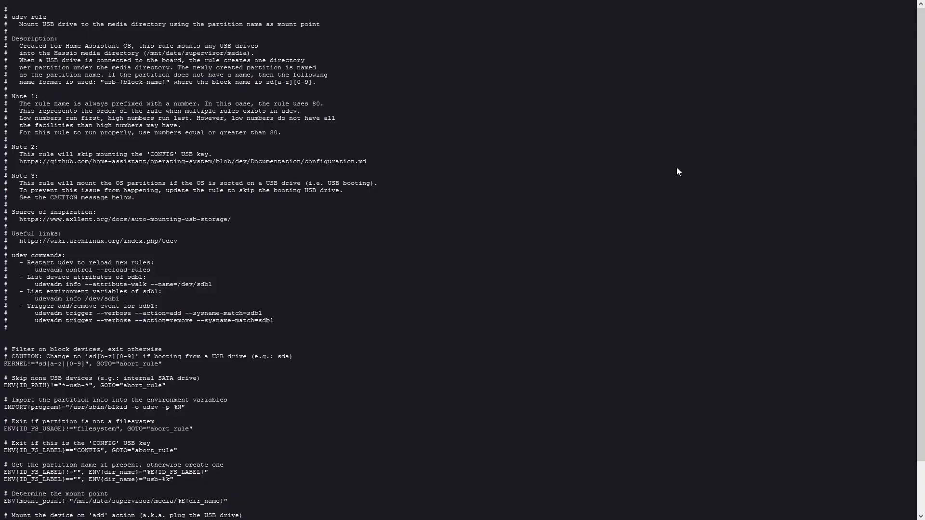
- Select the whole raw udev rule text with Ctrl+A for copying into VS Code
{"action": "key", "text": "ctrl+a"}
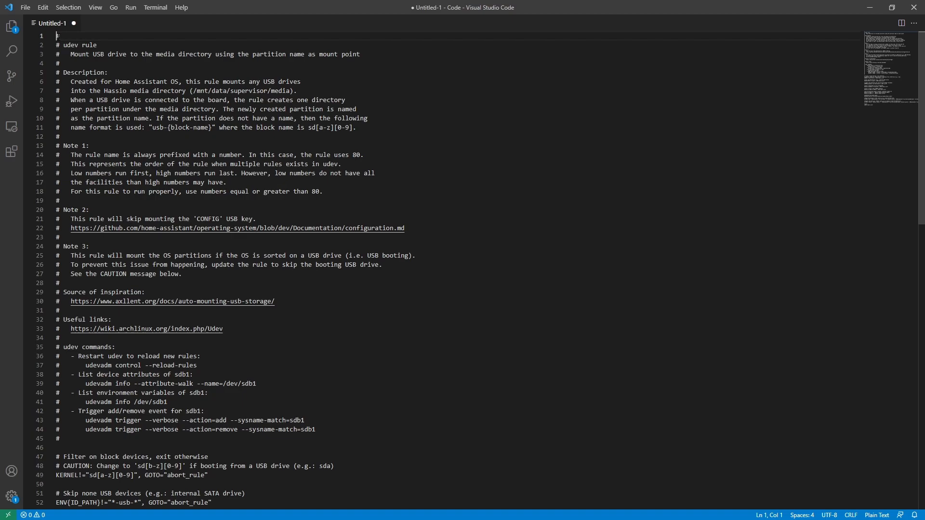
{"action": "scroll", "scroll_direction": "down", "scroll_amount": 3}
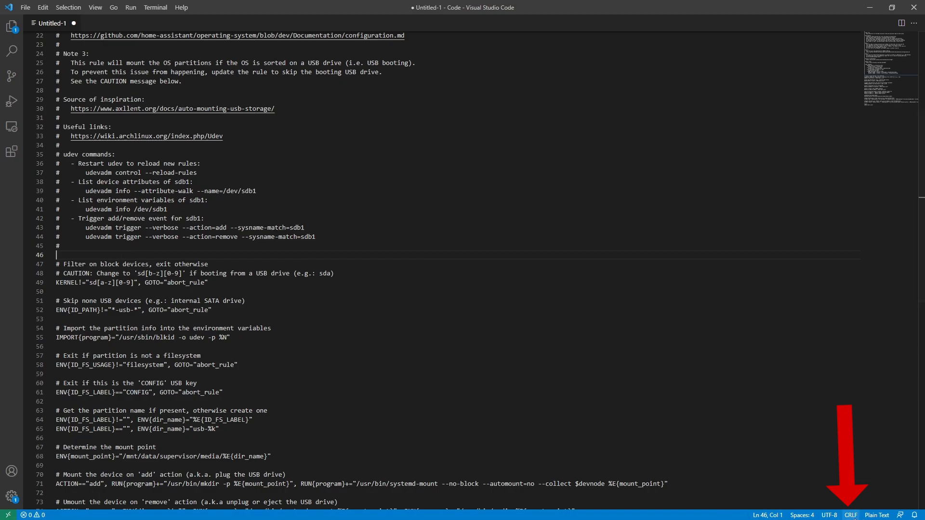
- Set the file to LF line endings and choose Save with Encoding from the UTF-8 menu
{"action": "left_click", "coordinate": [850, 514]}
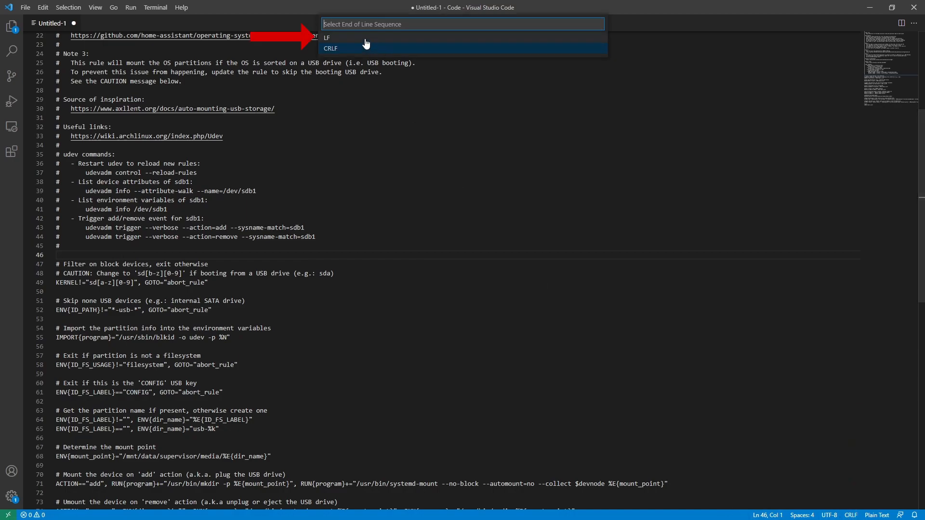
{"action": "left_click", "coordinate": [326, 37]}
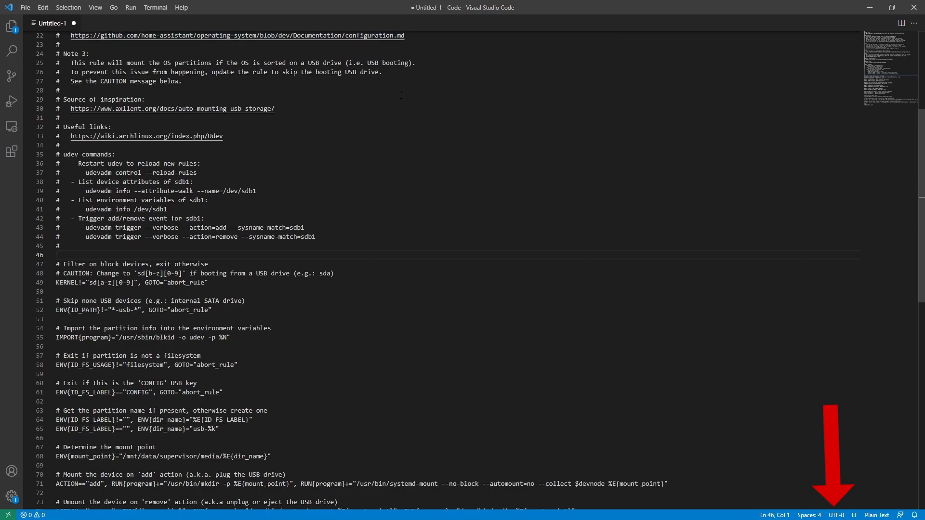
{"action": "mouse_move", "coordinate": [873, 455]}
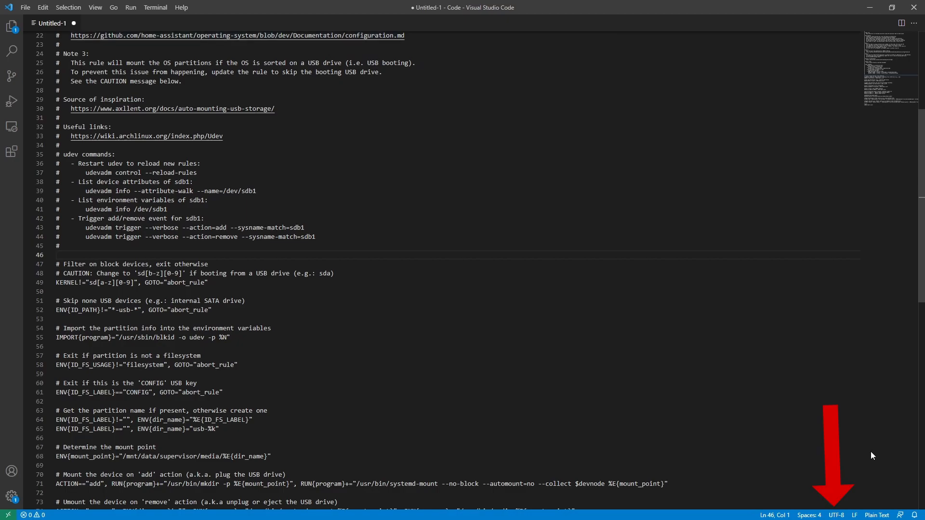
{"action": "left_click", "coordinate": [835, 514]}
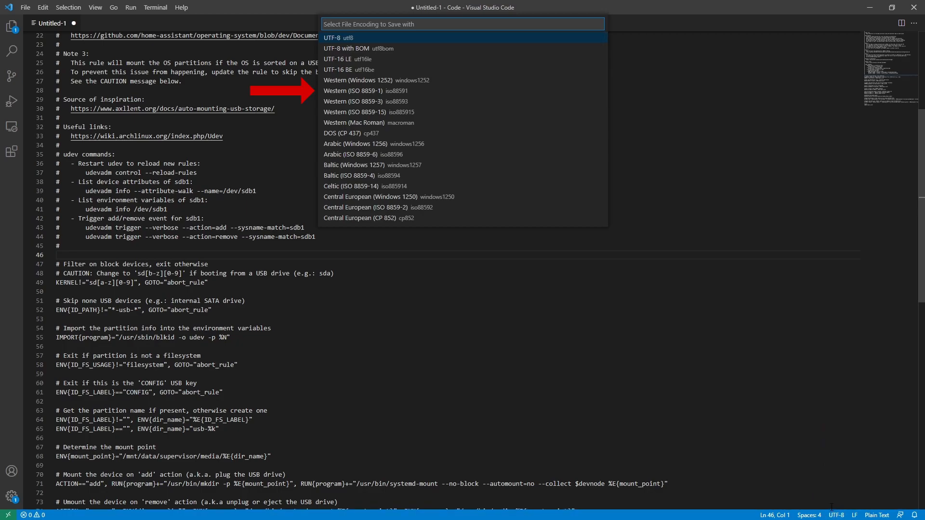
{"action": "mouse_move", "coordinate": [404, 91]}
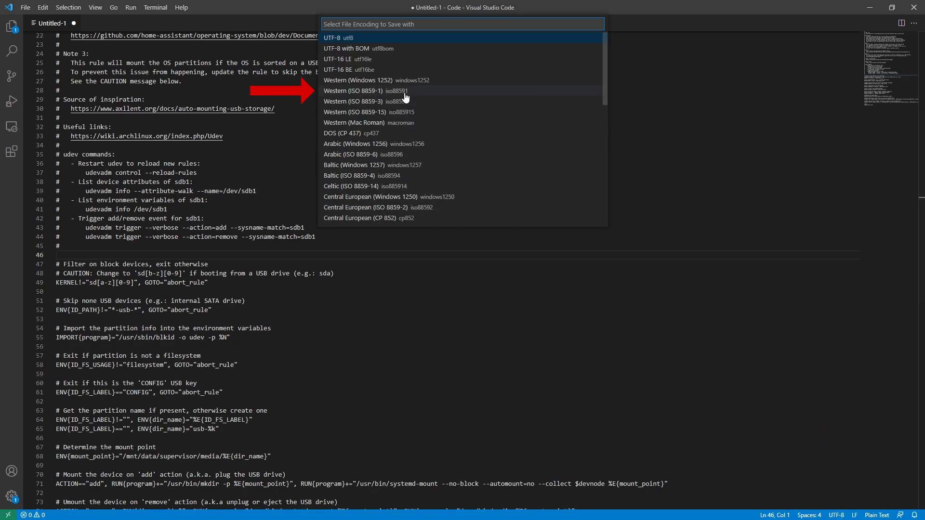
{"action": "left_click", "coordinate": [352, 91]}
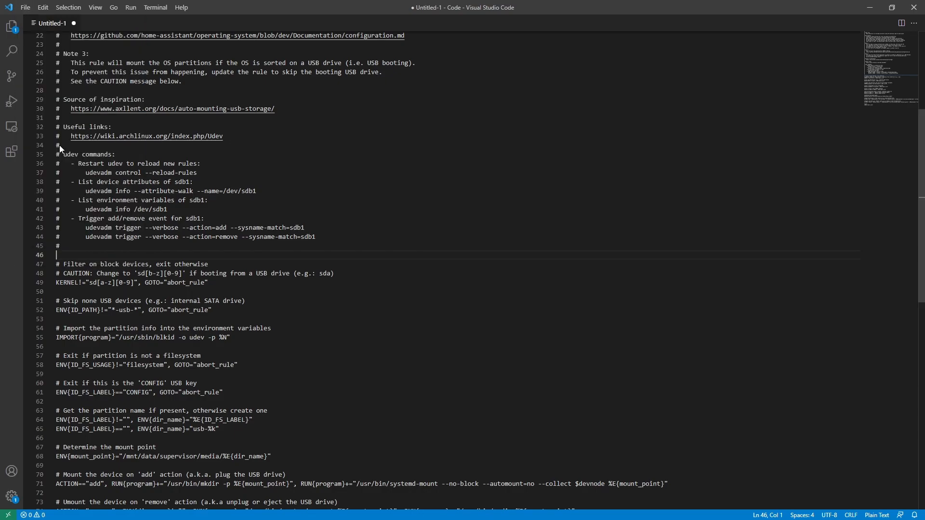
- Start saving and create a new 'udev' folder on the CONFIG drive
{"action": "key", "text": "ctrl+s"}
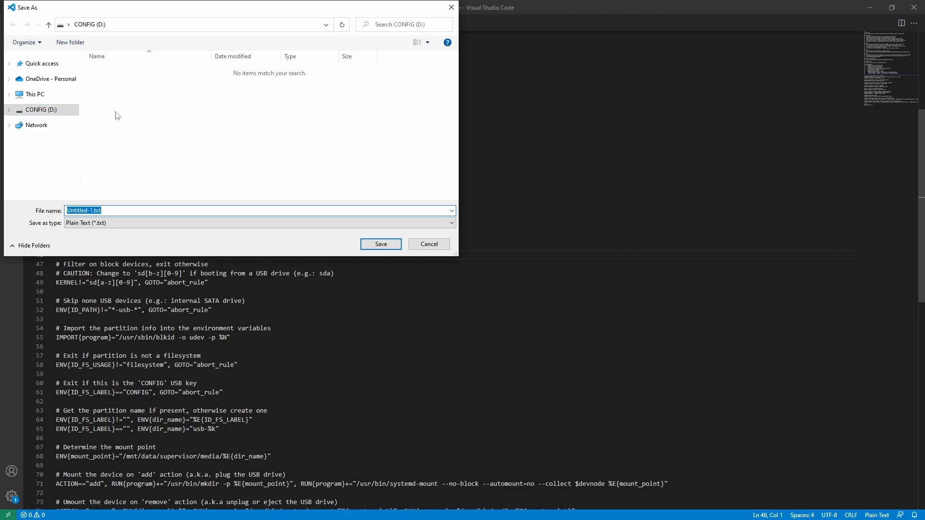
{"action": "left_click", "coordinate": [70, 42]}
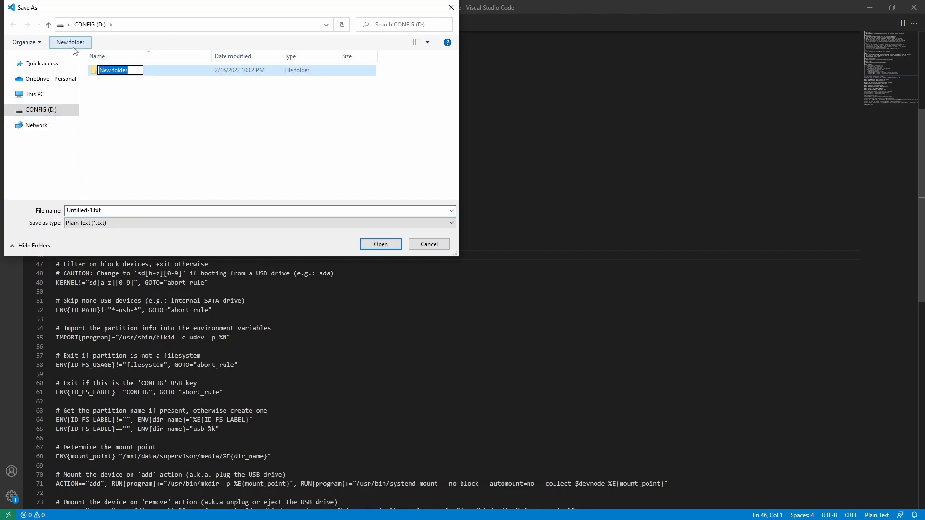
{"action": "type", "text": "udev"}
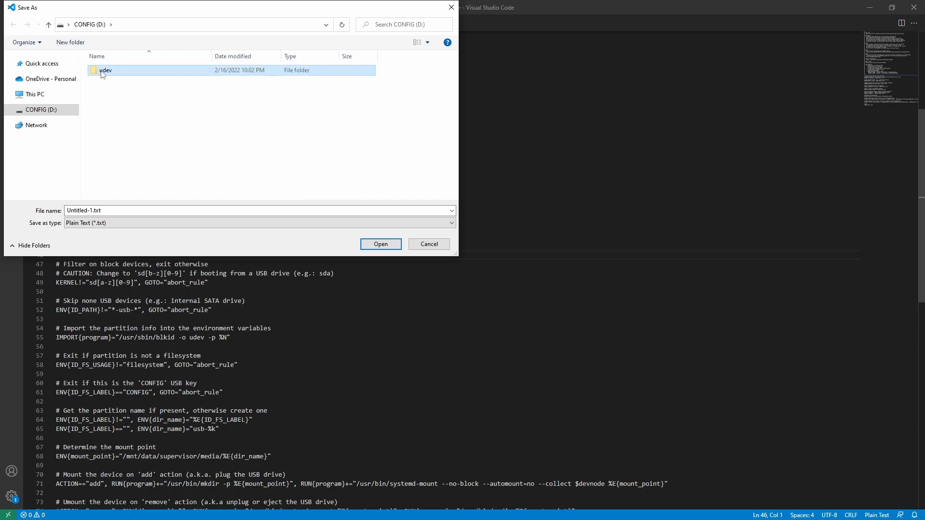
{"action": "double_click", "coordinate": [106, 70]}
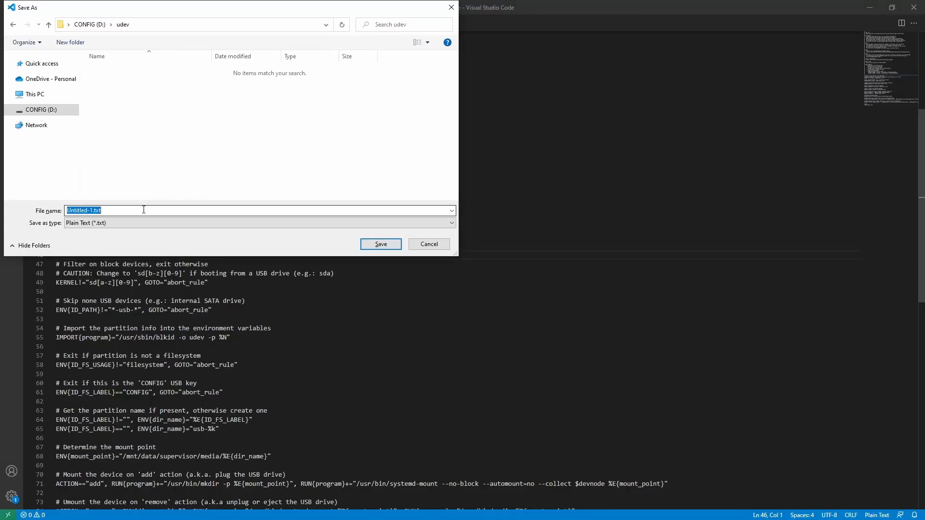
- Save the file as 80-mount-usb-to-media-by-label.rules with No Extension in the udev folder
{"action": "type", "text": "80-mount-usb-to-media-by-label.rules"}
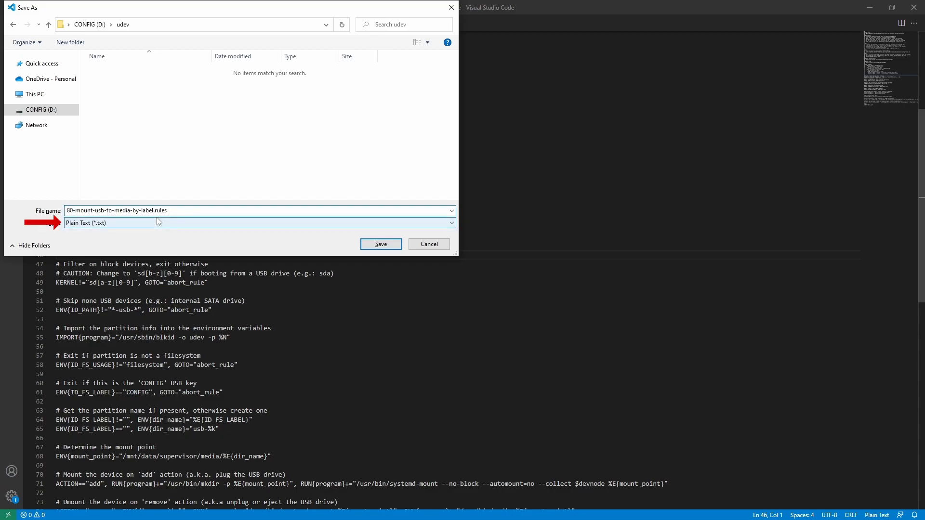
{"action": "left_click", "coordinate": [448, 223]}
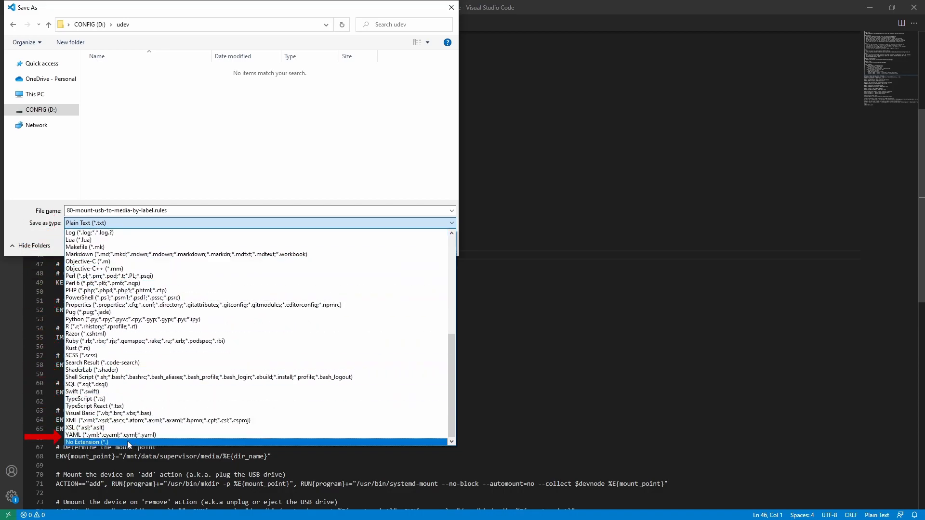
{"action": "left_click", "coordinate": [87, 442]}
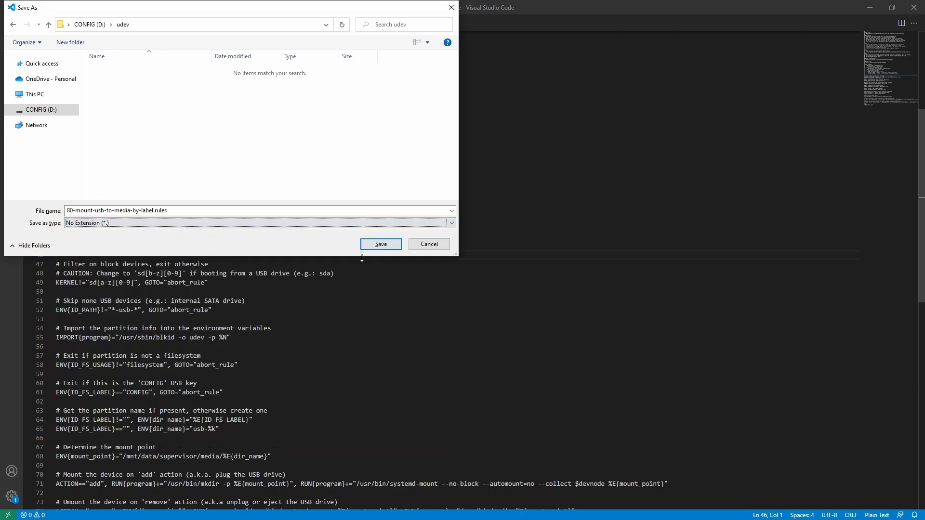
{"action": "left_click", "coordinate": [379, 244]}
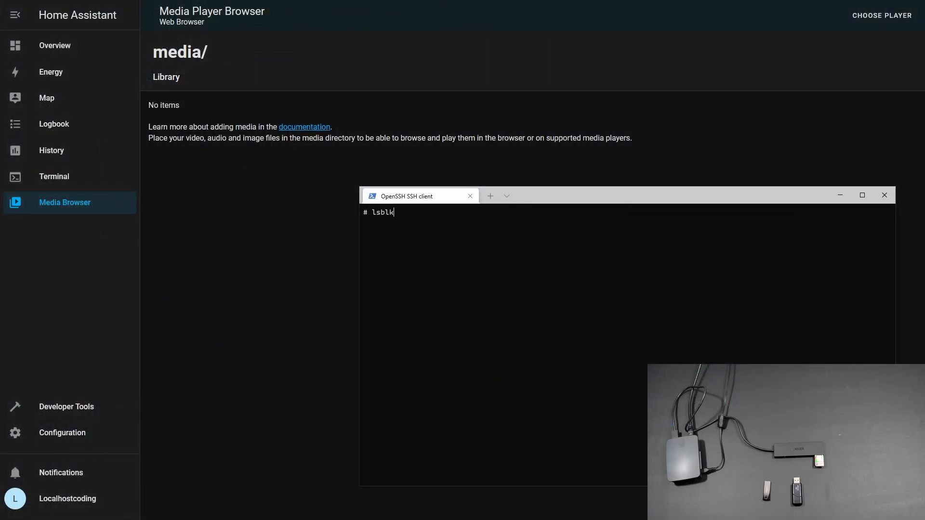
- Run lsblk | grep sd in the SSH terminal to list the USB drive mount points
{"action": "type", "text": "| grep"}
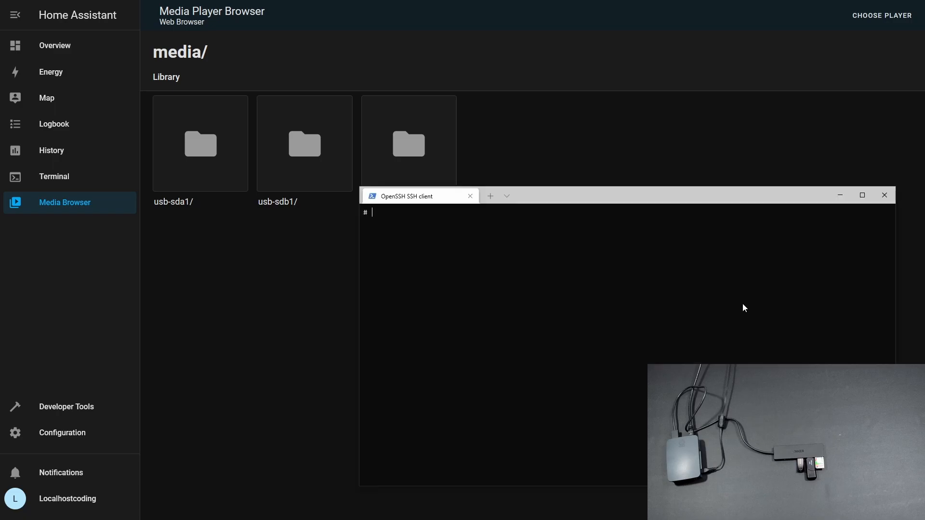
{"action": "type", "text": "lsblk | grep sd"}
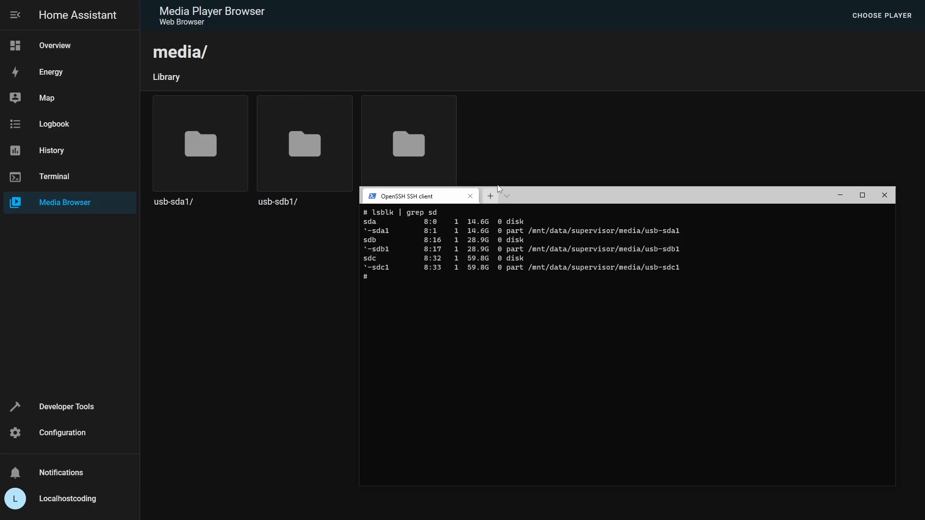
- Look inside the usb-sdc1 media folder, return to media/, then go to Configuration
{"action": "left_click", "coordinate": [200, 143]}
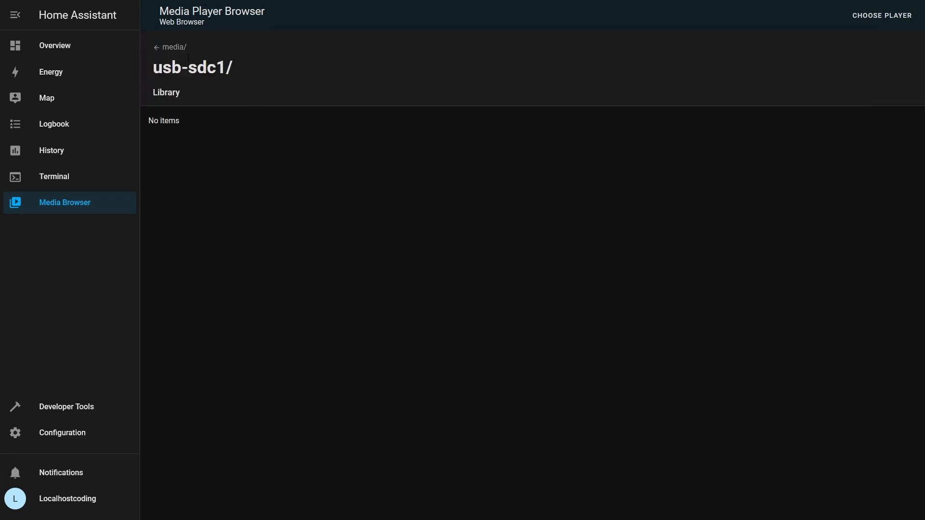
{"action": "left_click", "coordinate": [169, 47]}
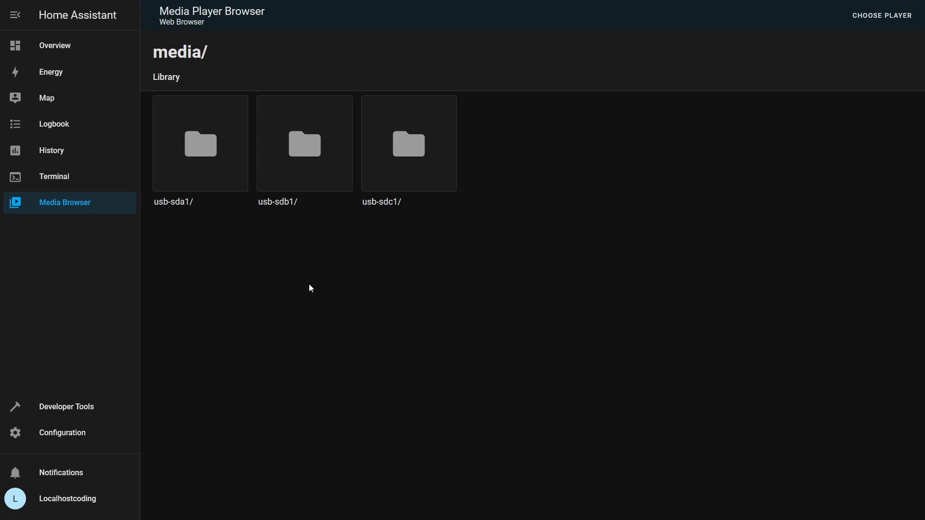
{"action": "left_click", "coordinate": [62, 433]}
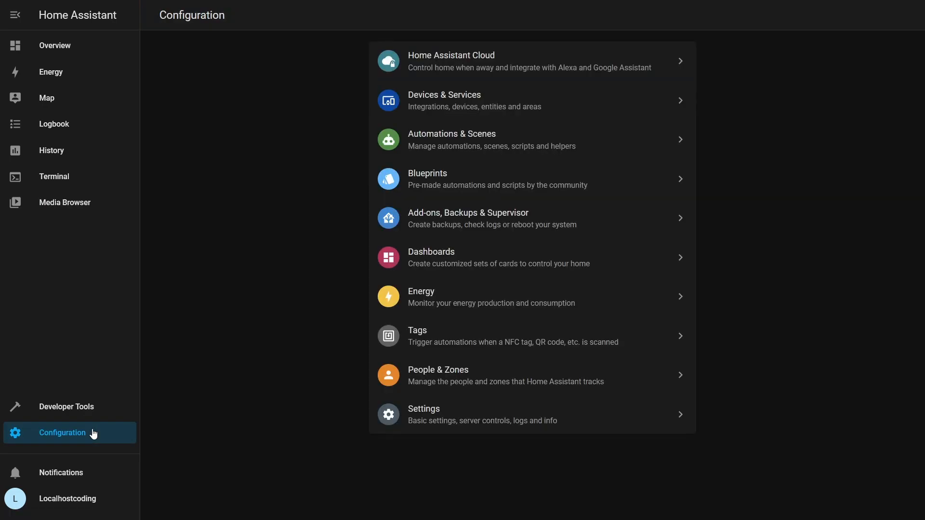
{"action": "mouse_move", "coordinate": [414, 426]}
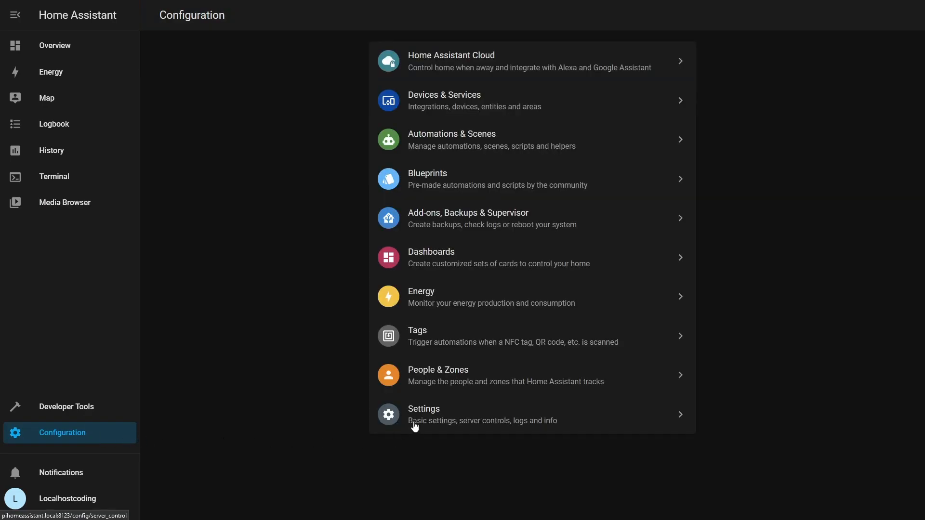
- Restart the Home Assistant server from Server Controls and return to Media Browser
{"action": "left_click", "coordinate": [424, 413]}
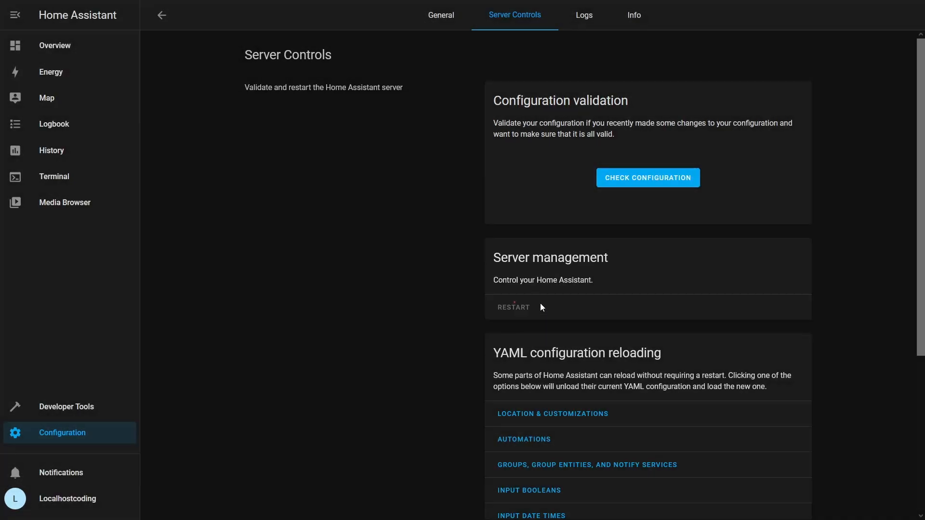
{"action": "left_click", "coordinate": [513, 307]}
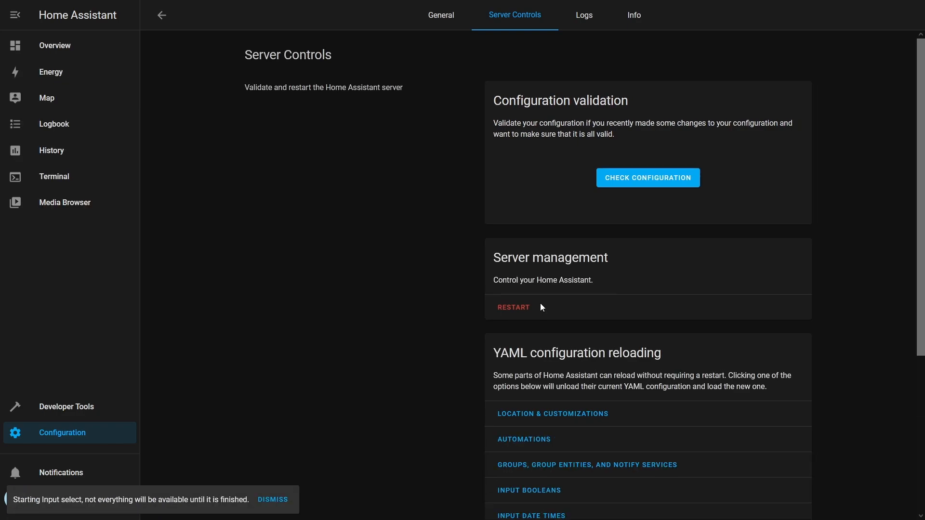
{"action": "left_click", "coordinate": [64, 203]}
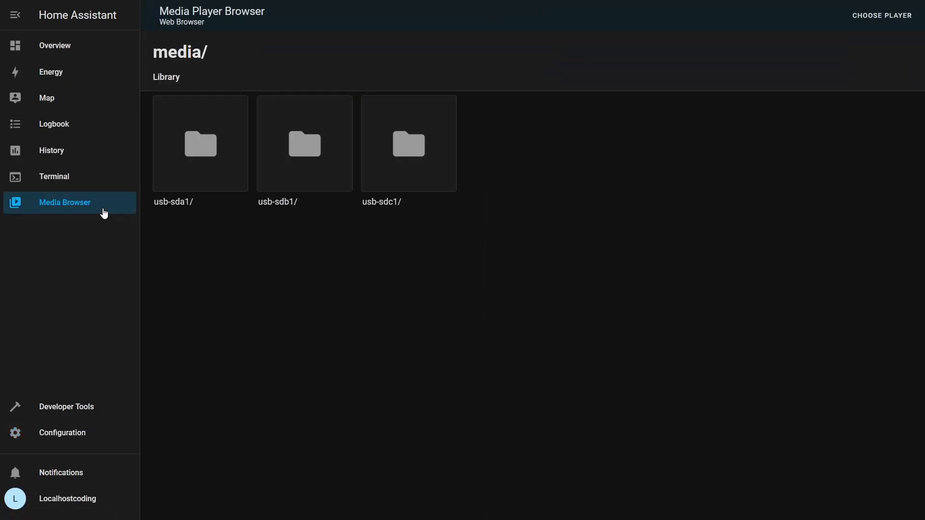
- Check the usb-sda1 and usb-sdc1 folders for their mp3 files, then return to media/
{"action": "left_click", "coordinate": [199, 144]}
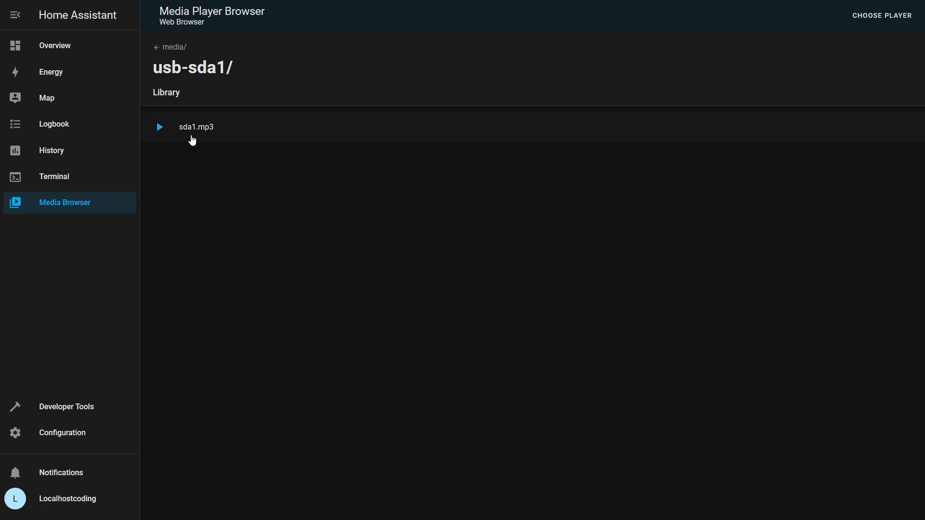
{"action": "mouse_move", "coordinate": [211, 89]}
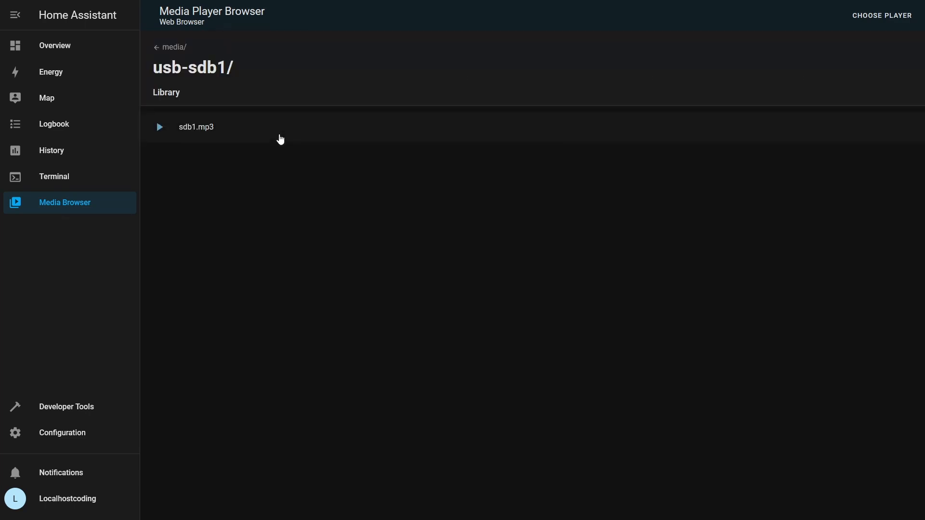
{"action": "mouse_move", "coordinate": [152, 48]}
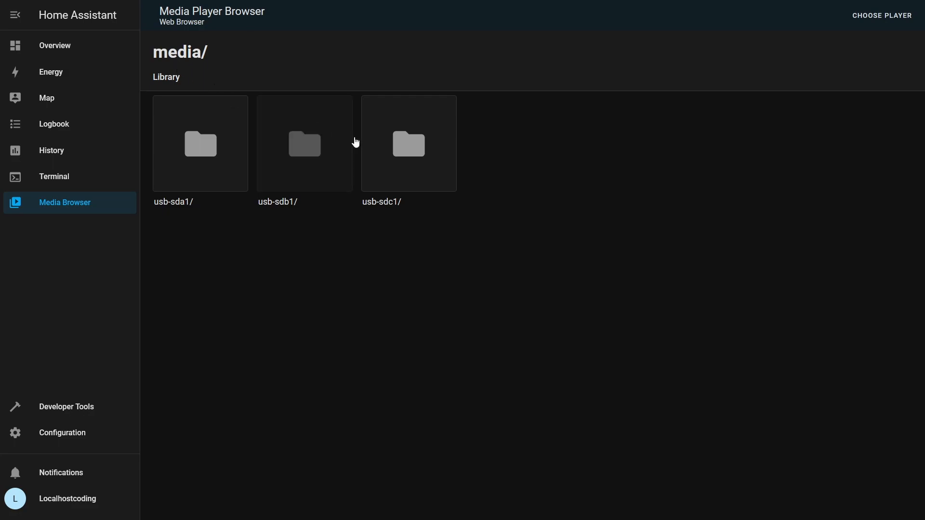
{"action": "left_click", "coordinate": [408, 144]}
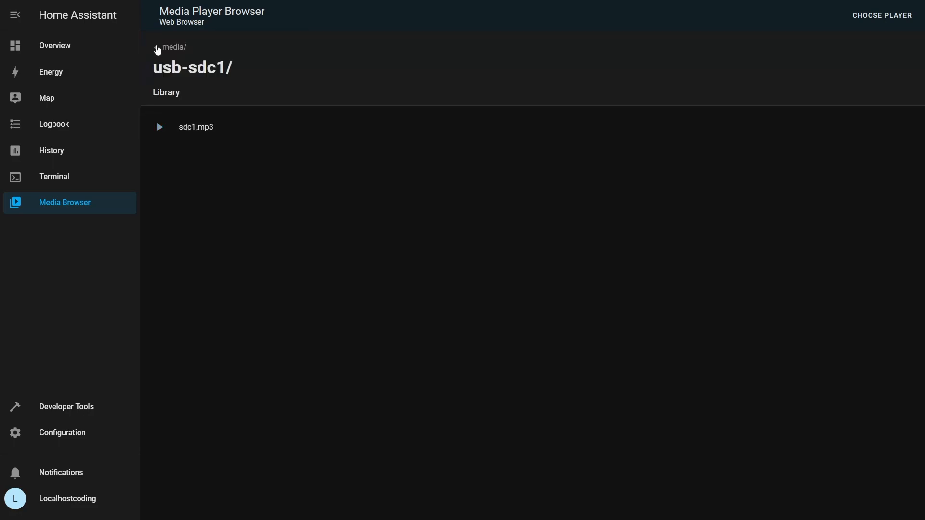
{"action": "left_click", "coordinate": [173, 46]}
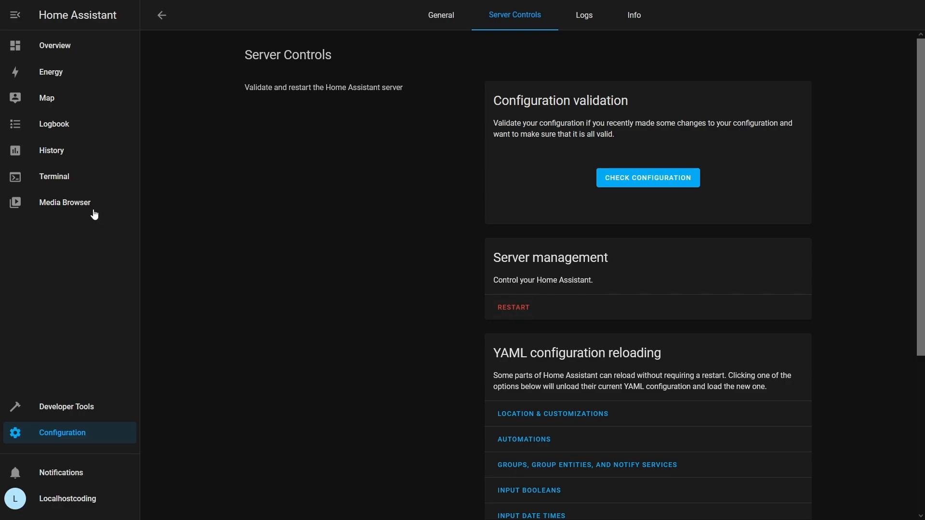
- Inspect usb-sda1, usb-sdb1 and usb-sdc1 in turn, finding their mp3 files swapped
{"action": "left_click", "coordinate": [64, 203]}
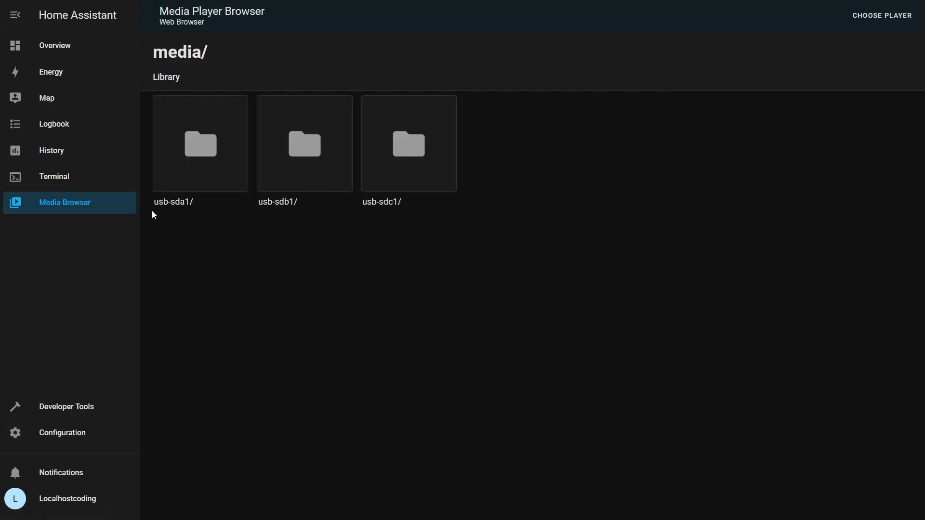
{"action": "left_click", "coordinate": [200, 144]}
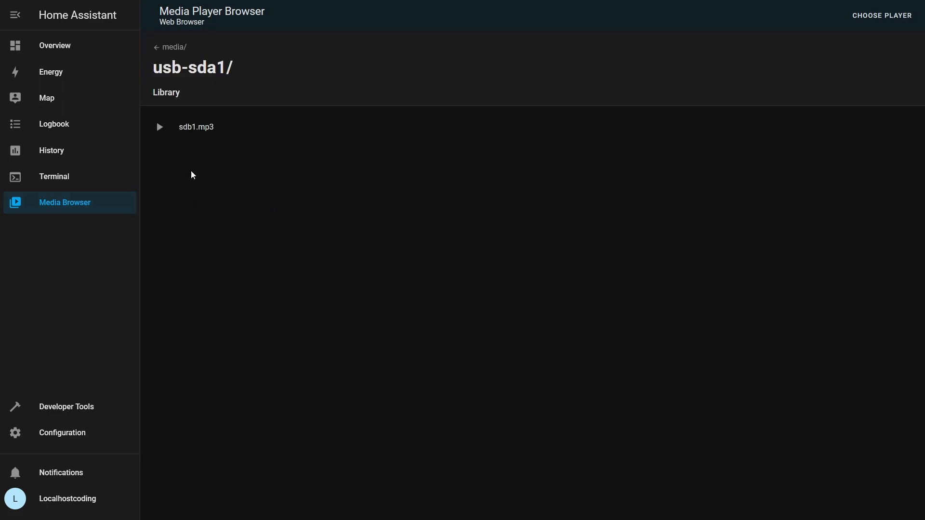
{"action": "mouse_move", "coordinate": [192, 133]}
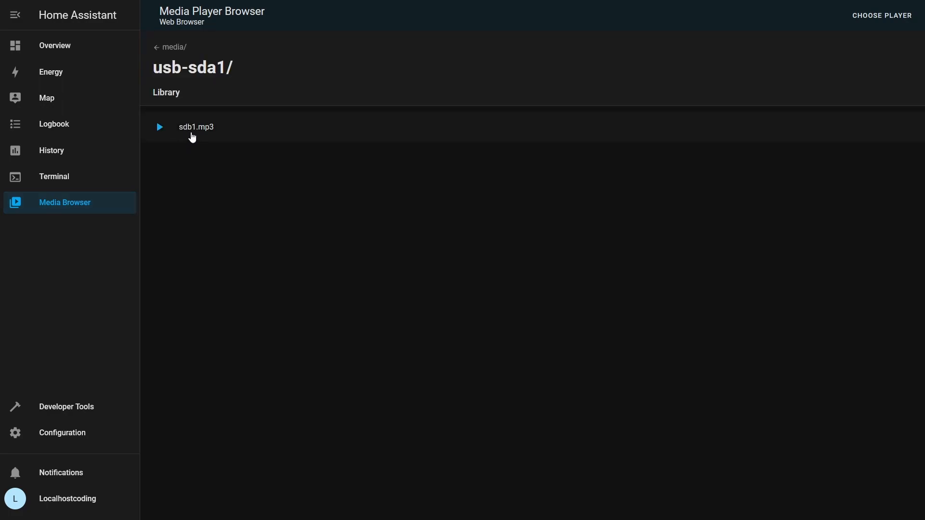
{"action": "left_click", "coordinate": [170, 47]}
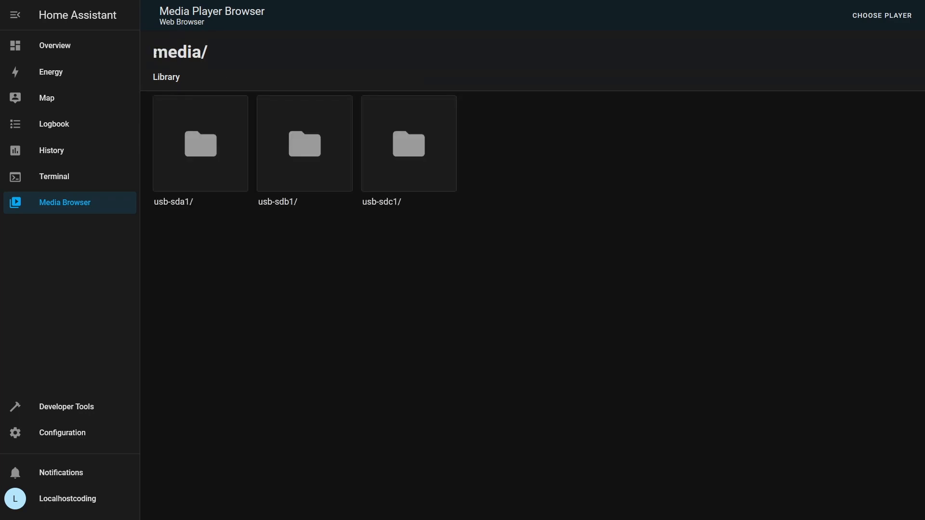
{"action": "left_click", "coordinate": [303, 144]}
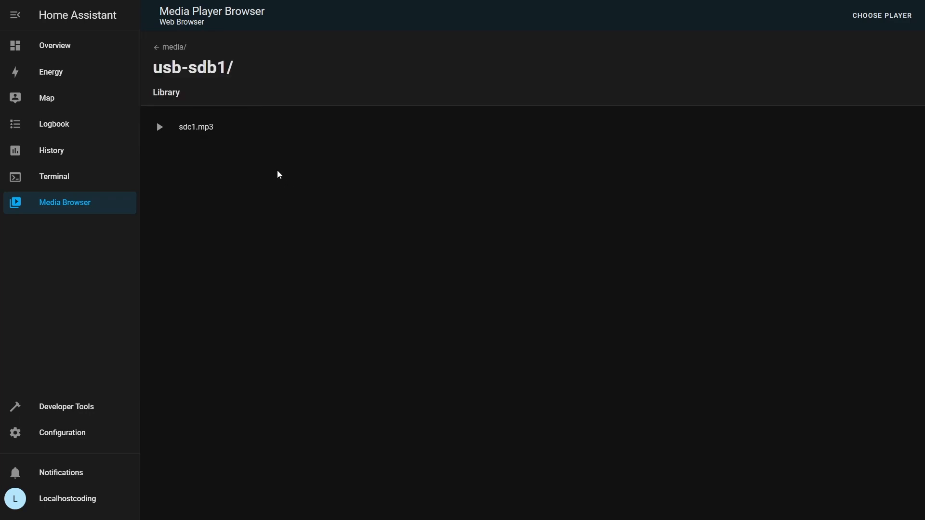
{"action": "mouse_move", "coordinate": [208, 142]}
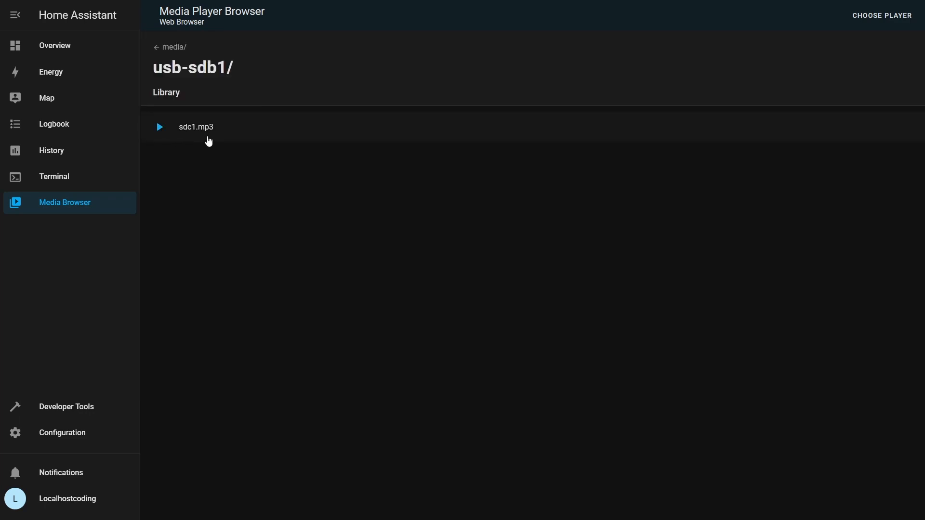
{"action": "left_click", "coordinate": [172, 48]}
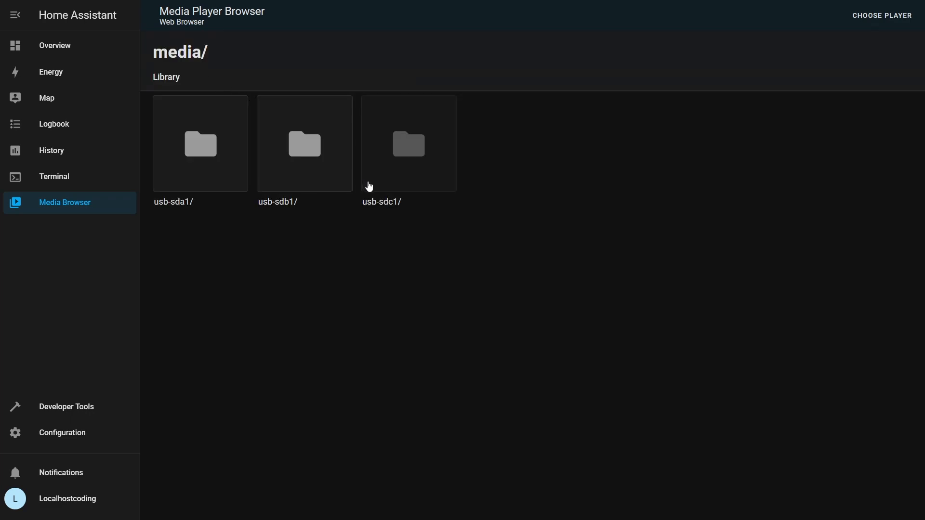
{"action": "left_click", "coordinate": [407, 143]}
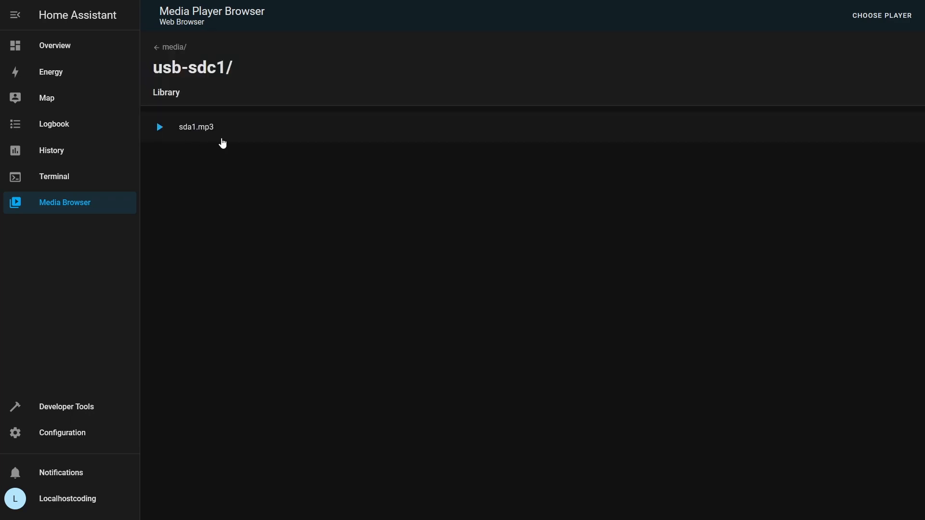
{"action": "mouse_move", "coordinate": [167, 59]}
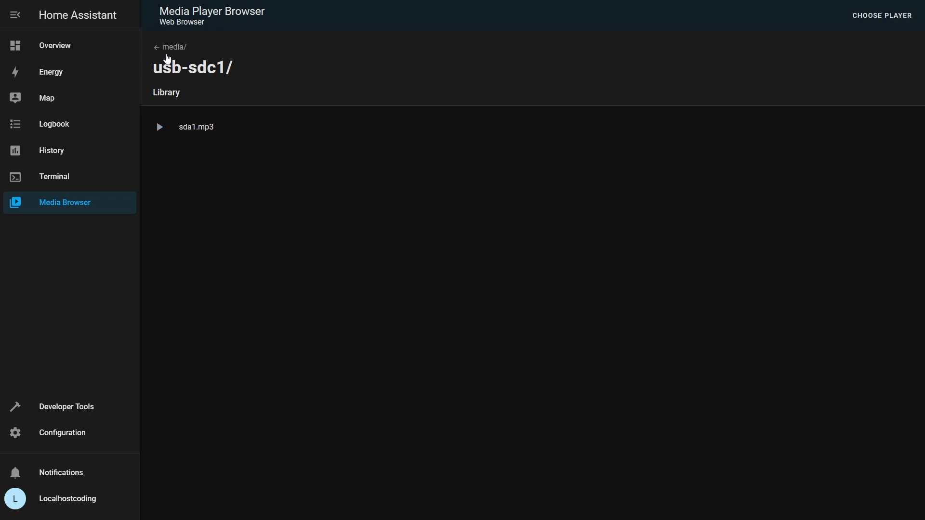
{"action": "left_click", "coordinate": [169, 48]}
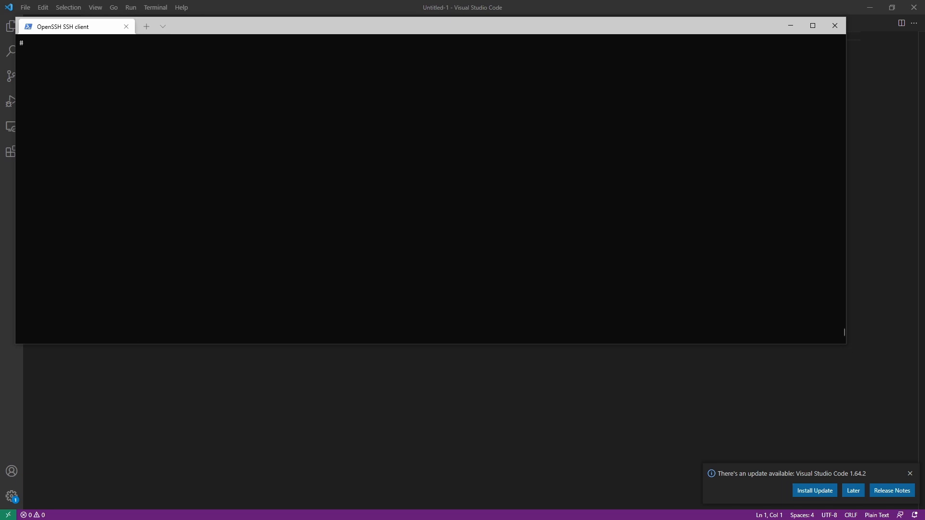
{"action": "mouse_move", "coordinate": [586, 155]}
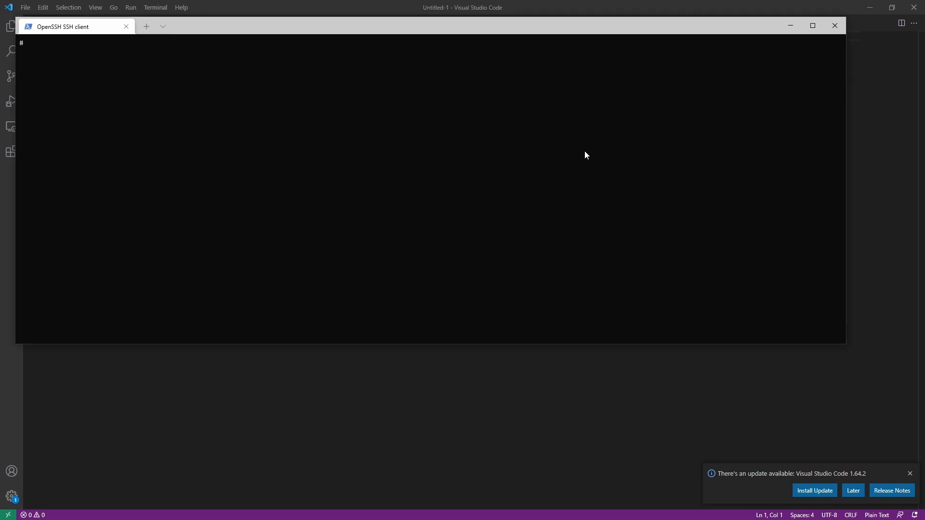
- Edit /etc/fstab in vi, add 'test write operation' and force-save with :wq!
{"action": "type", "text": "vi /et"}
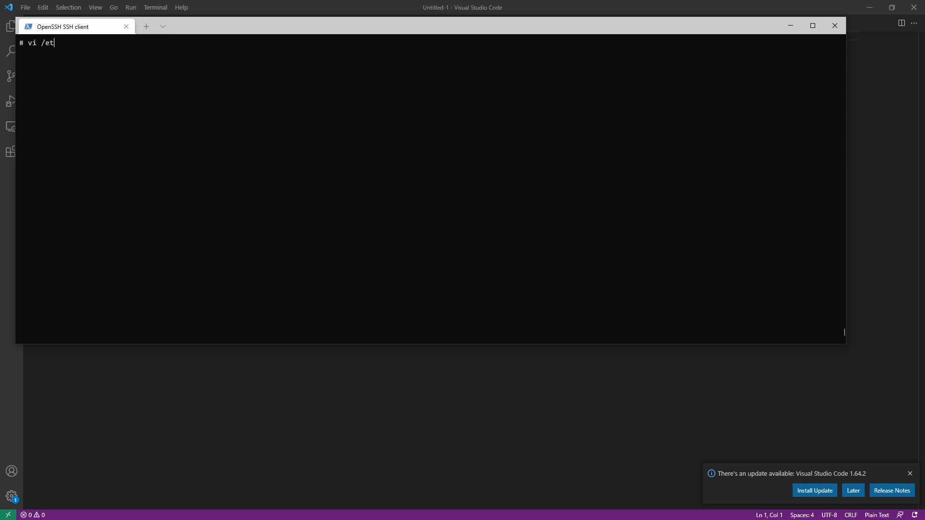
{"action": "type", "text": "c/fsta"}
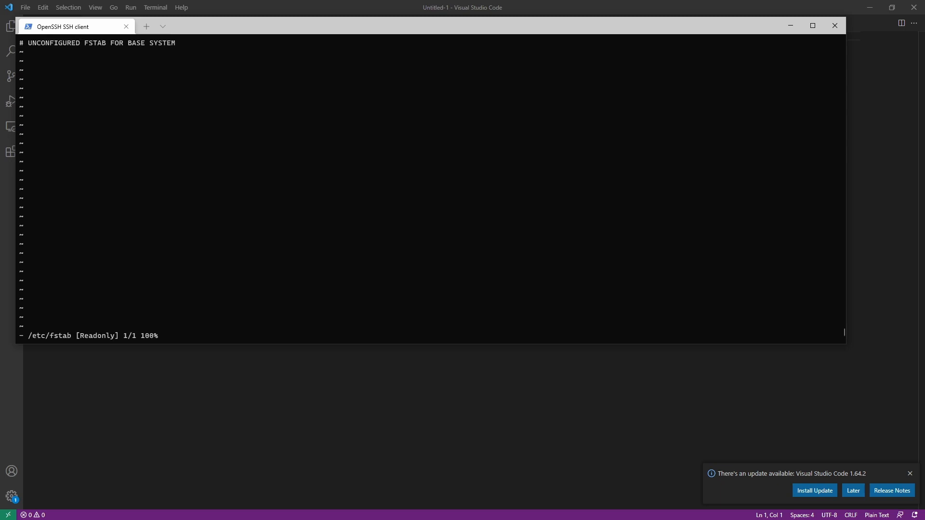
{"action": "mouse_move", "coordinate": [83, 336]}
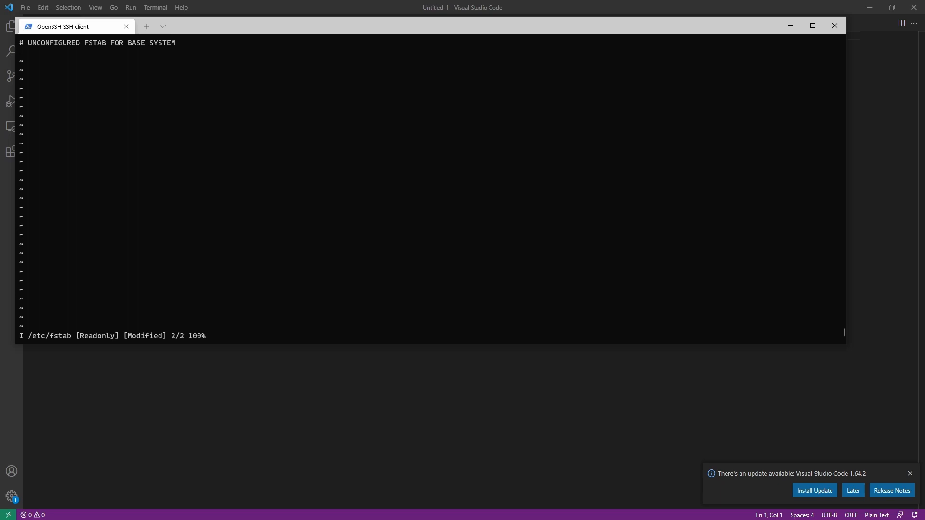
{"action": "type", "text": "test w"}
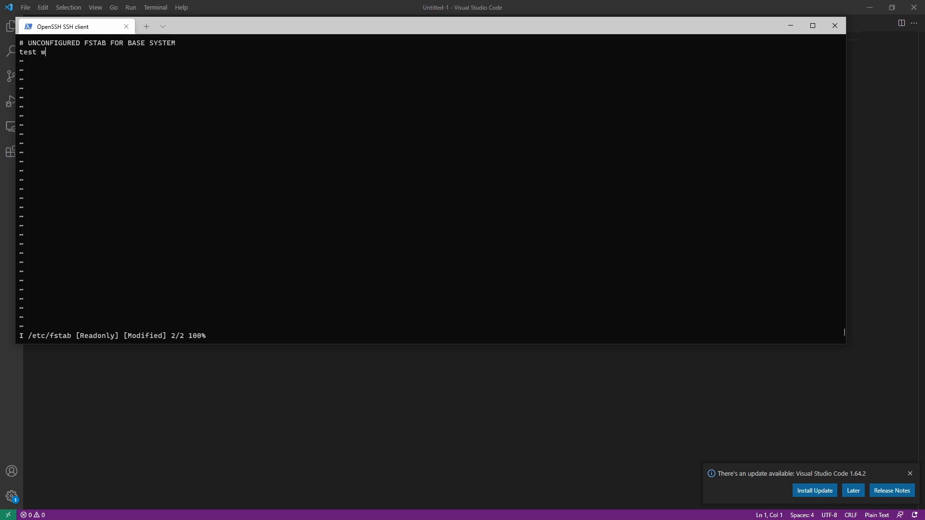
{"action": "type", "text": "rite operation"}
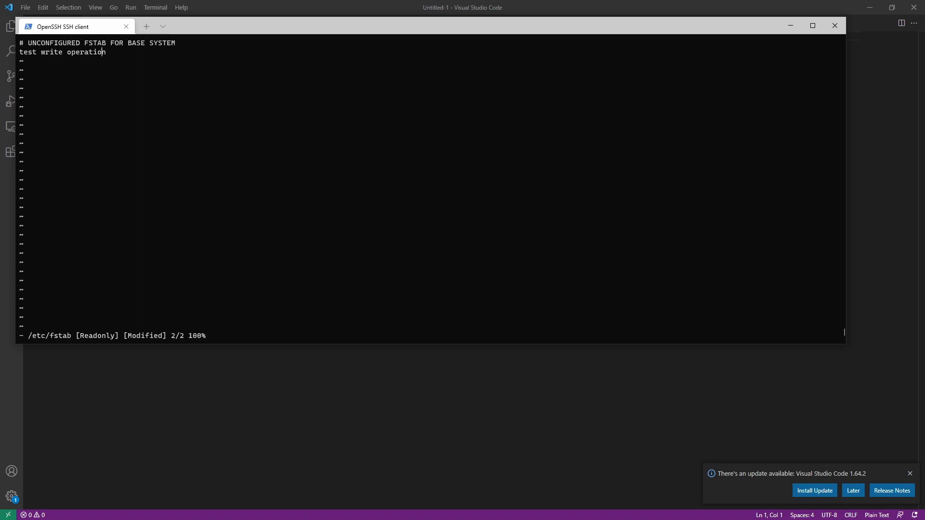
{"action": "type", "text": ":wq!"}
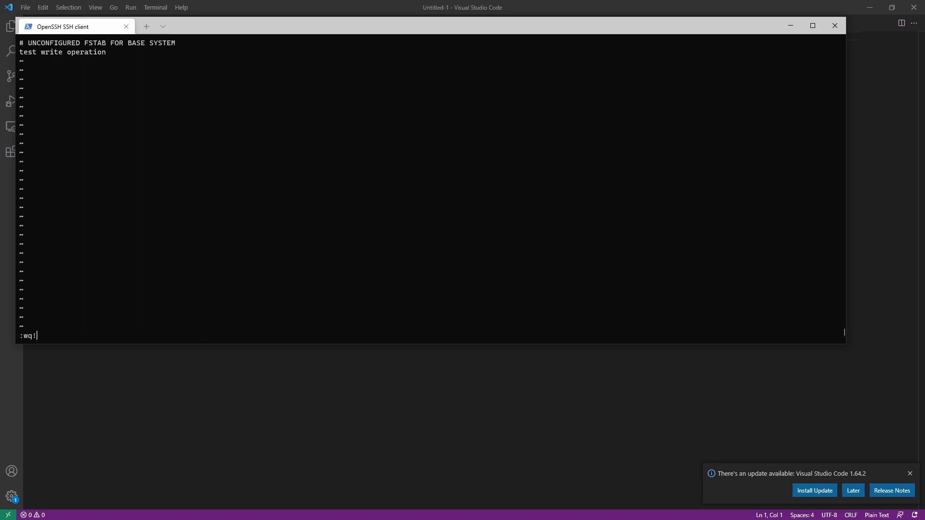
{"action": "double_click", "coordinate": [28, 335]}
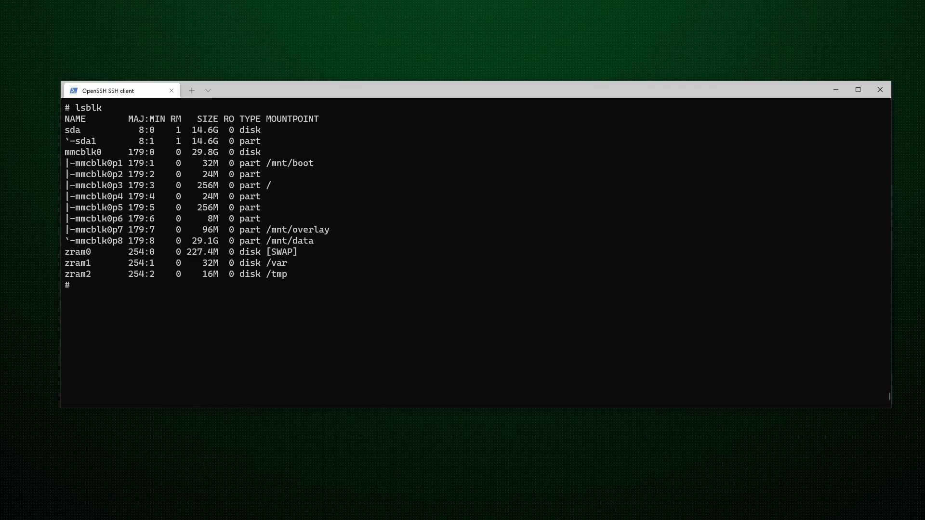
- Type the command 'mount /dev/sda1 /mnt/data/supervisor/media/' at the host shell prompt
{"action": "double_click", "coordinate": [85, 141]}
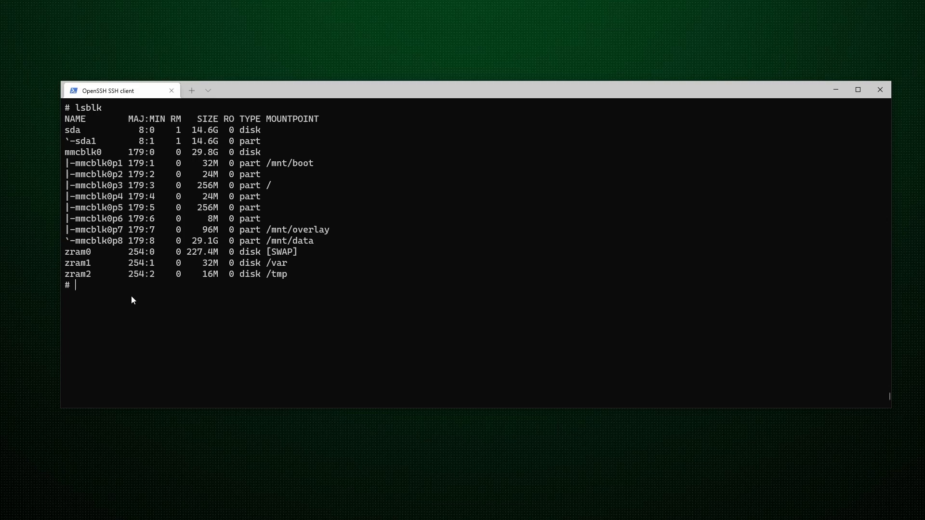
{"action": "type", "text": "mount"}
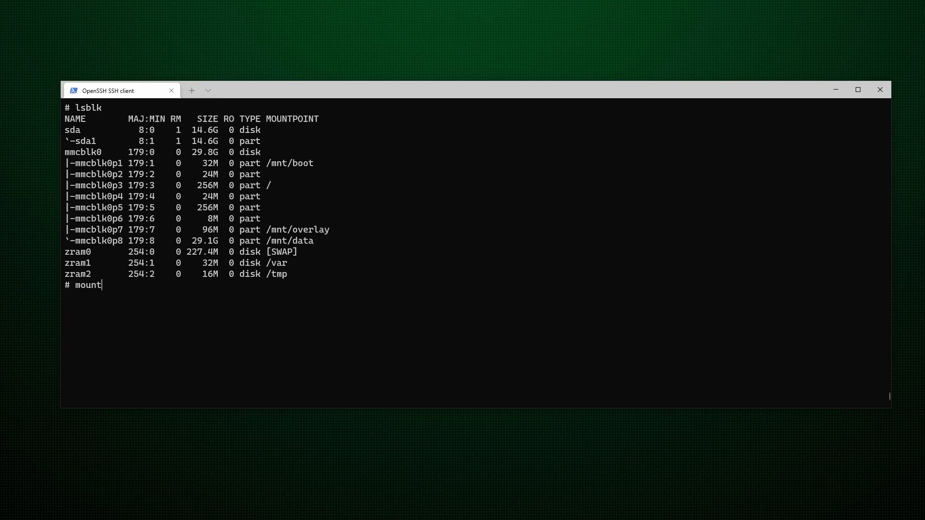
{"action": "type", "text": "/dev/"}
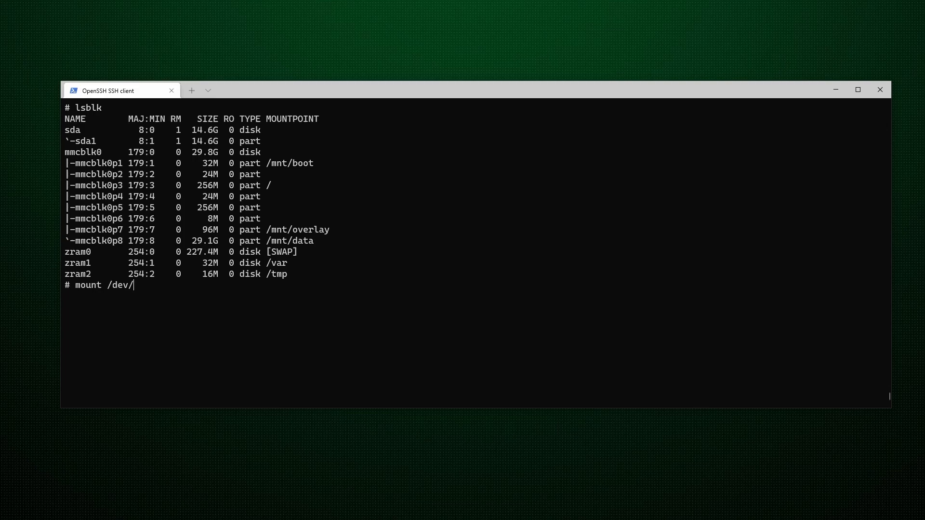
{"action": "type", "text": "sda1"}
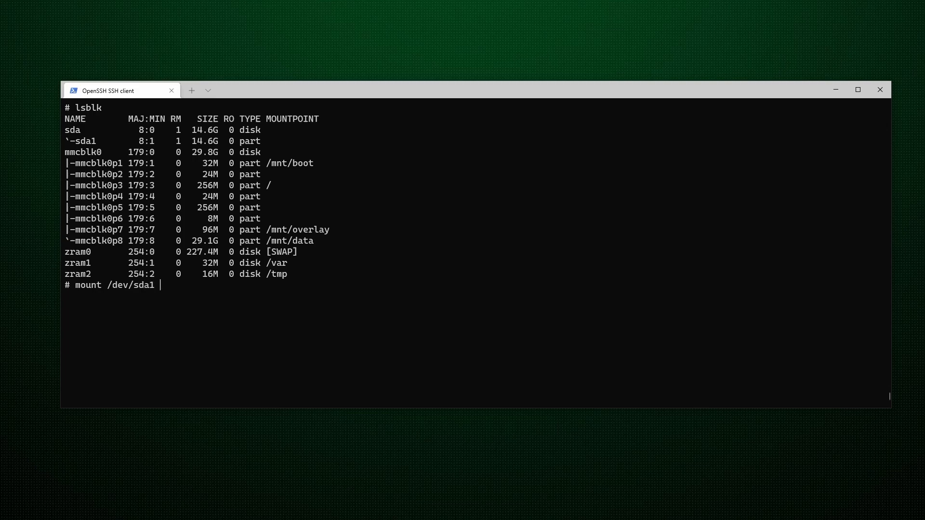
{"action": "type", "text": "/mnt/d"}
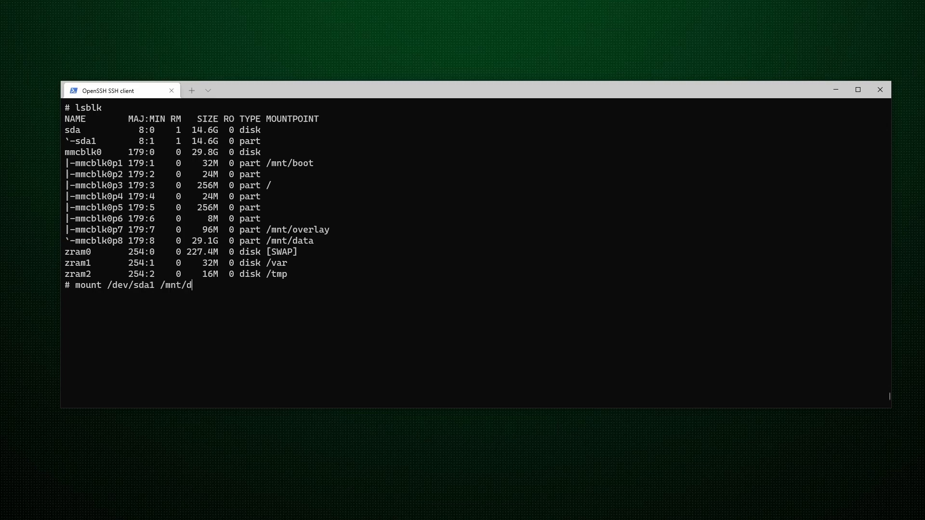
{"action": "type", "text": "ata/super"}
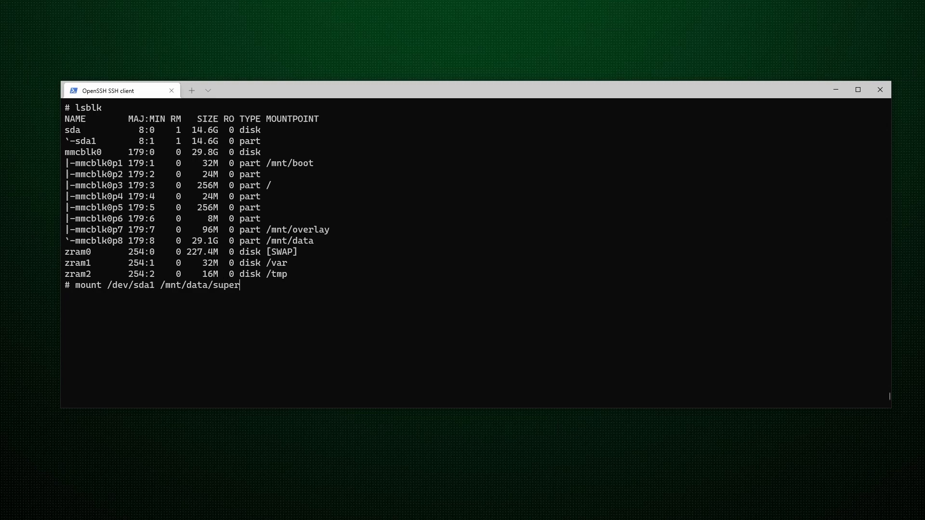
{"action": "type", "text": "visor/media/"}
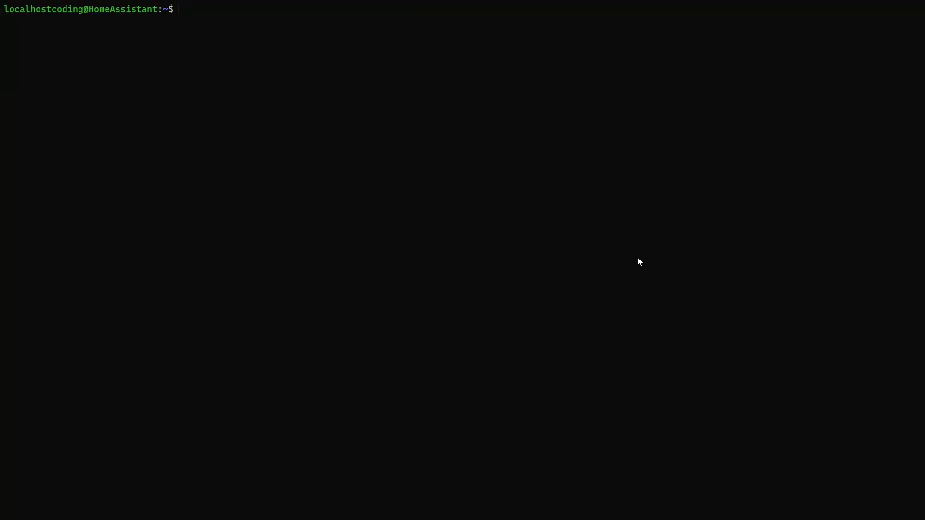
- List /usr/share/hassio/media/music/ (empty) and run lsblk to show sda, sdb and sdc partitions
{"action": "type", "text": "ls /usr/share/hassio/media/music/"}
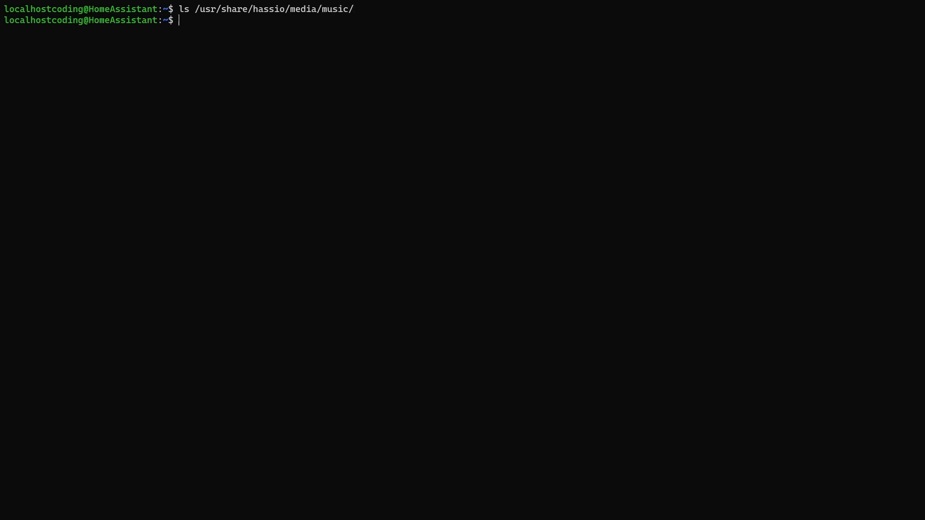
{"action": "type", "text": "lsblk"}
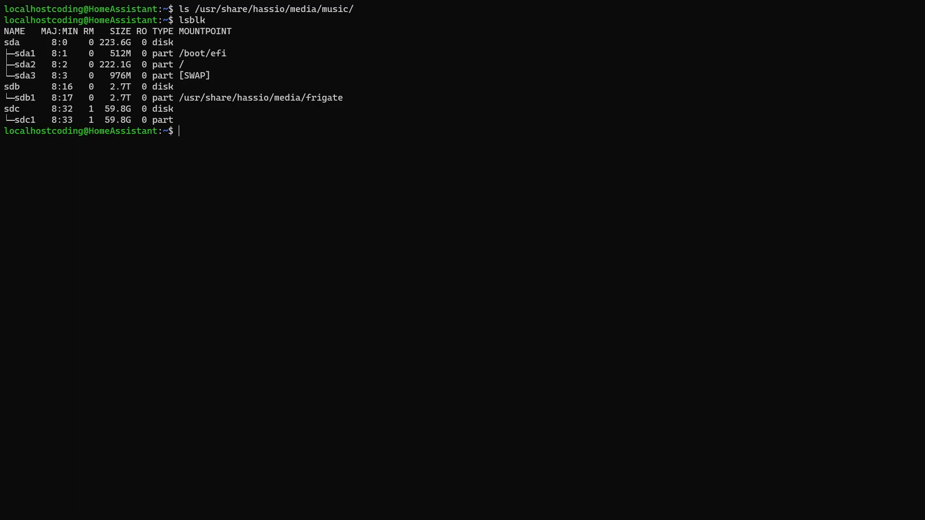
{"action": "mouse_move", "coordinate": [211, 129]}
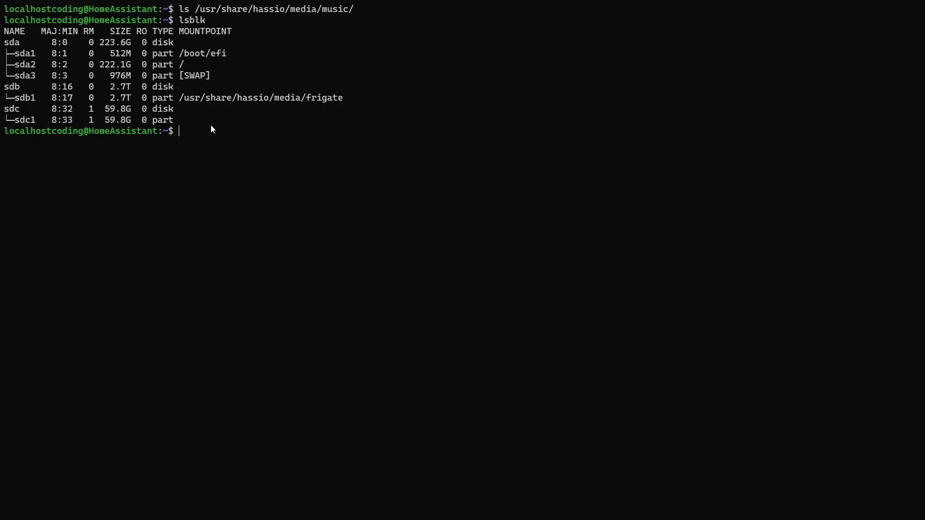
{"action": "mouse_move", "coordinate": [326, 124]}
{"action": "type", "text": "sudo"}
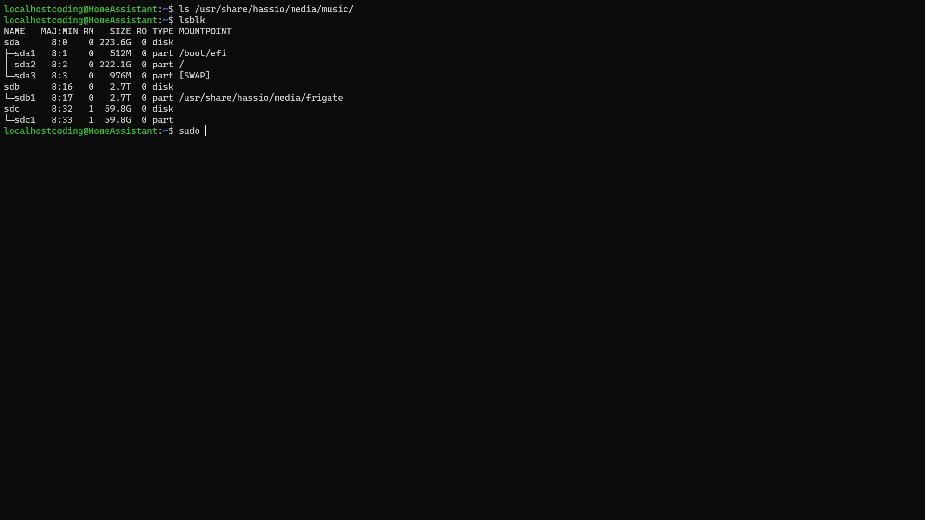
- Run 'sudo blkid | grep sdc' to get sdc1's UUID and ext4 type
{"action": "type", "text": "blkid | grep"}
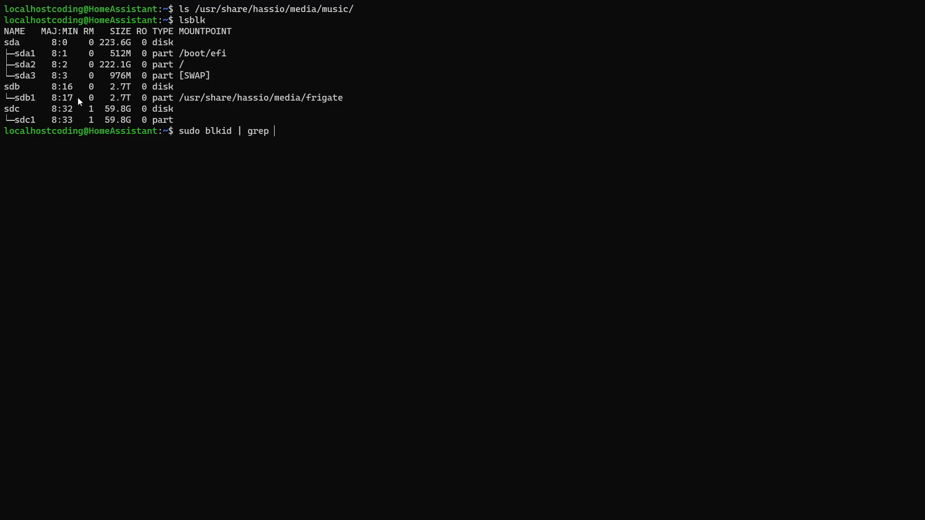
{"action": "mouse_move", "coordinate": [321, 132]}
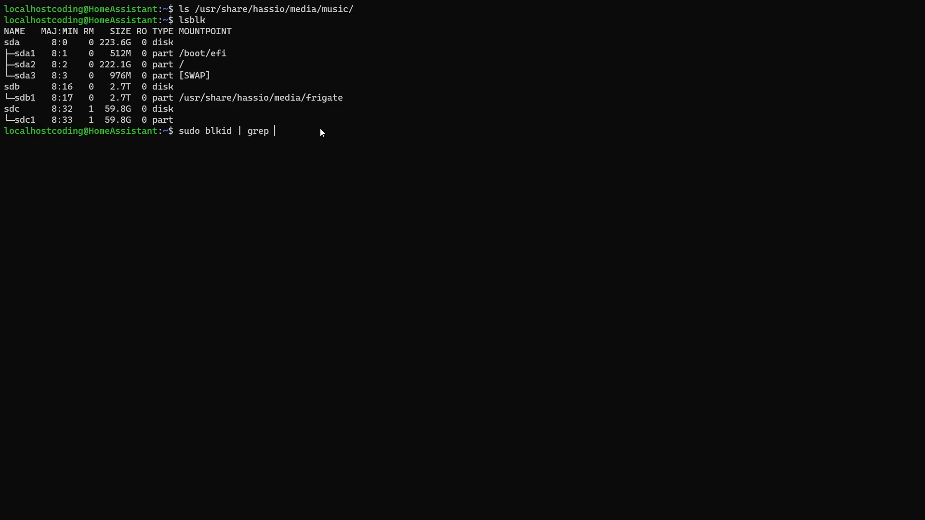
{"action": "type", "text": "sdc"}
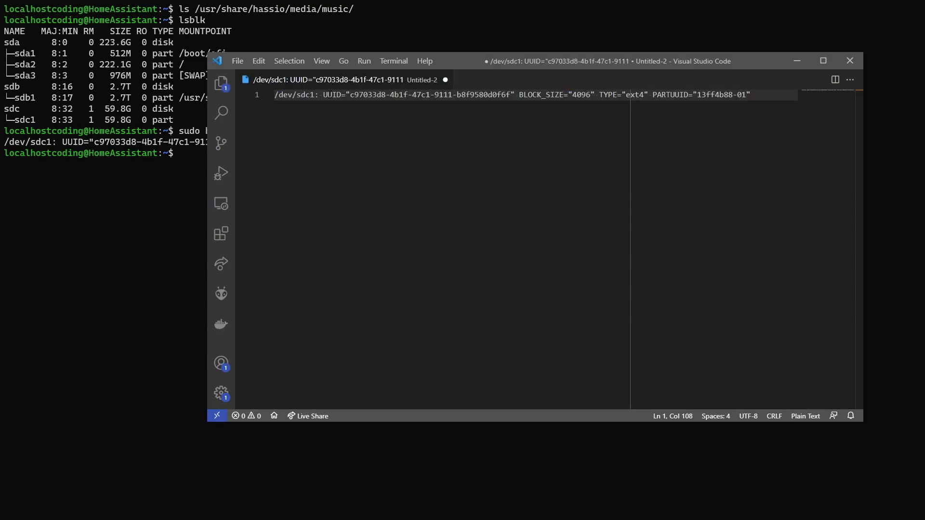
- Start a new line with UUID="c97033d8-4b1f-47c1-9111-b8f9580d0f6f" copied from the blkid output
{"action": "key", "text": "enter"}
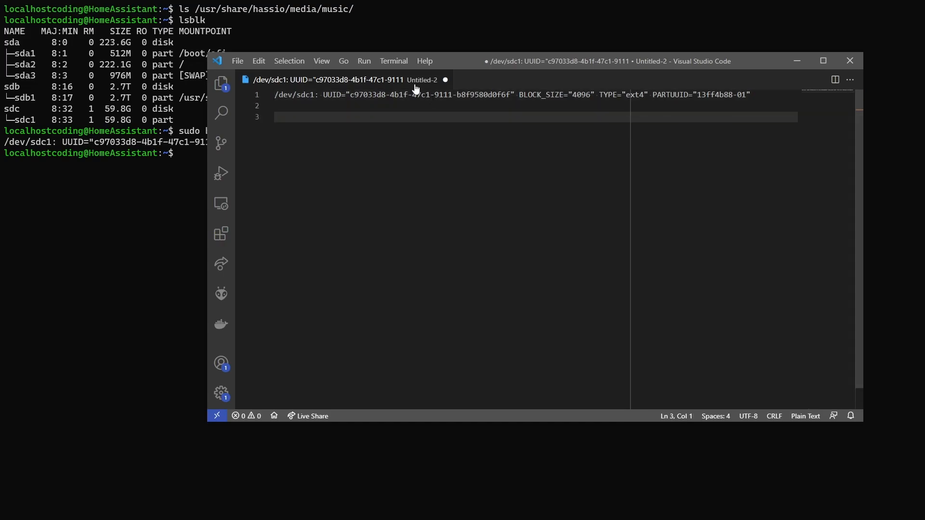
{"action": "left_click_drag", "start_coordinate": [323, 94], "coordinate": [484, 94]}
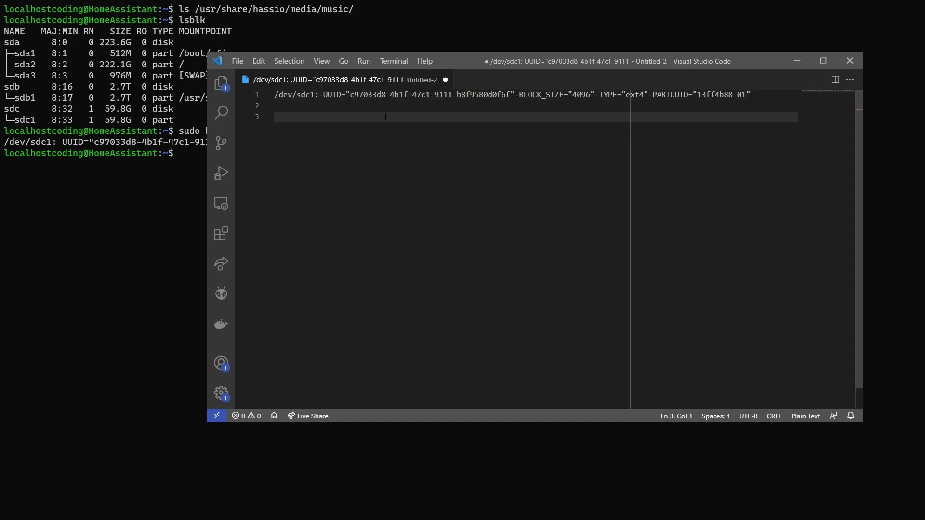
{"action": "type", "text": "UUID=\"c97033d8-4b1f-47c1-9111-b8f9580d0f6f\""}
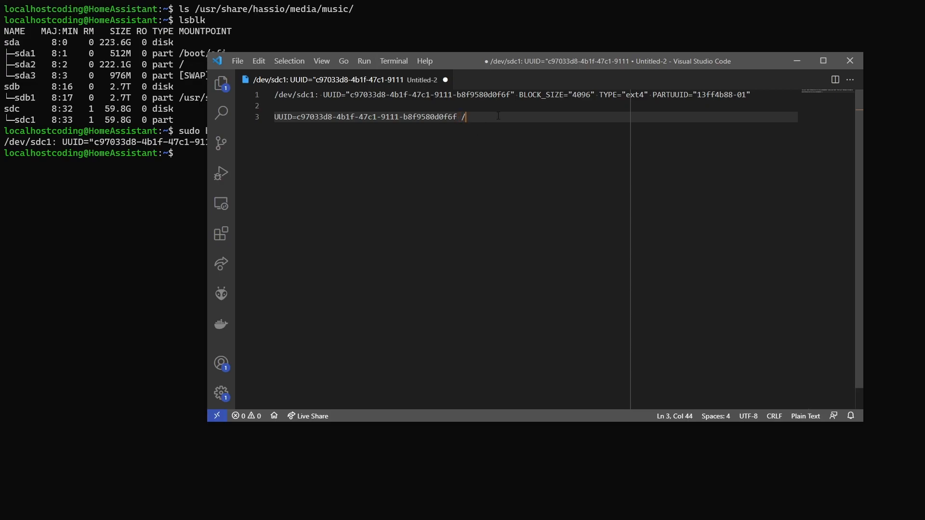
- Add the mount point /usr/share/hassio/media/music to the fstab line
{"action": "type", "text": "usr/share"}
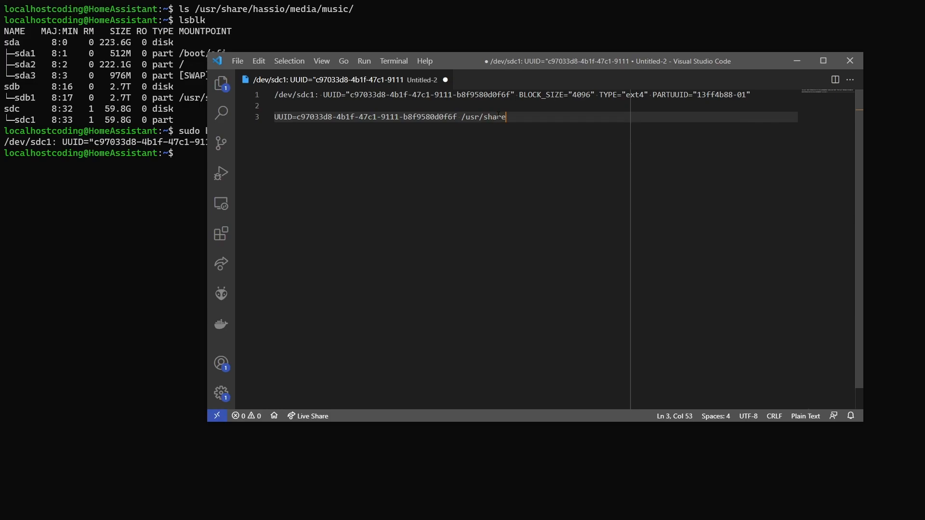
{"action": "type", "text": "/hassio"}
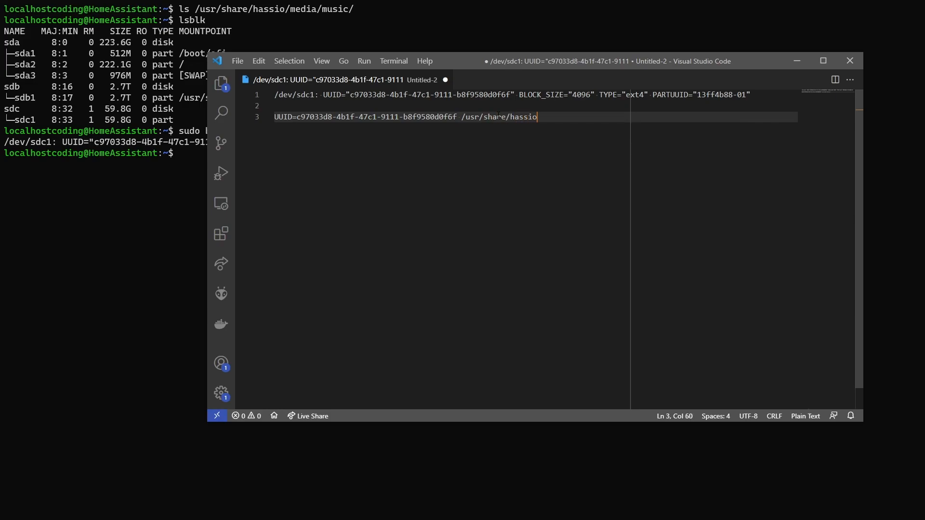
{"action": "type", "text": "/media/msu"}
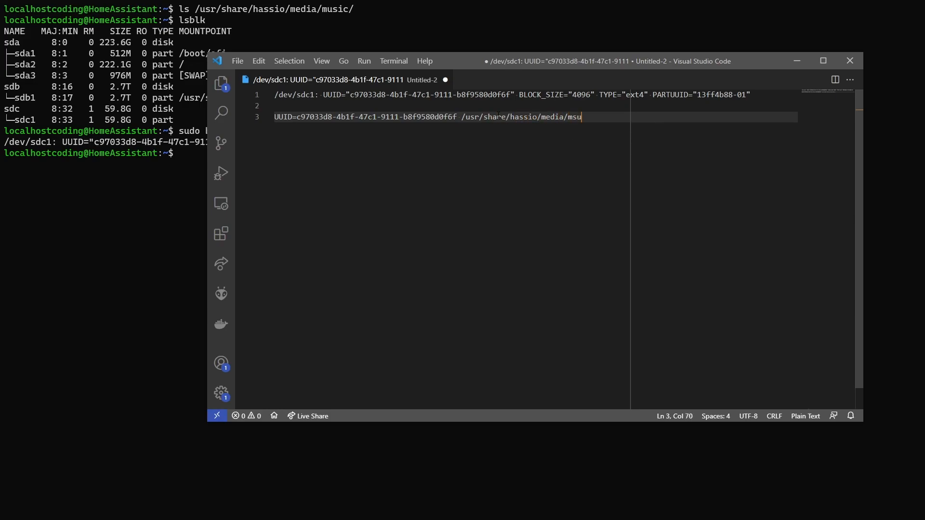
{"action": "type", "text": "ic"}
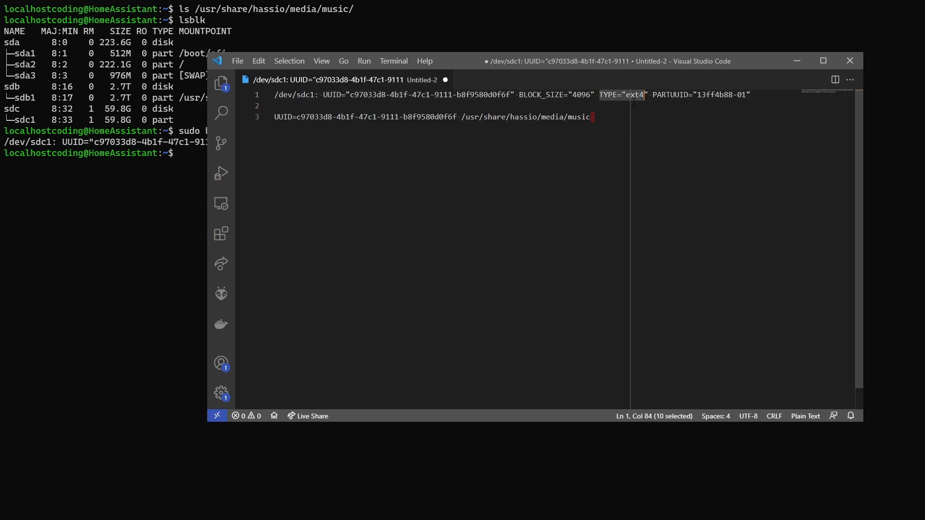
- Complete the fstab line with 'ext4 defaults 0 0'
{"action": "type", "text": "ext4"}
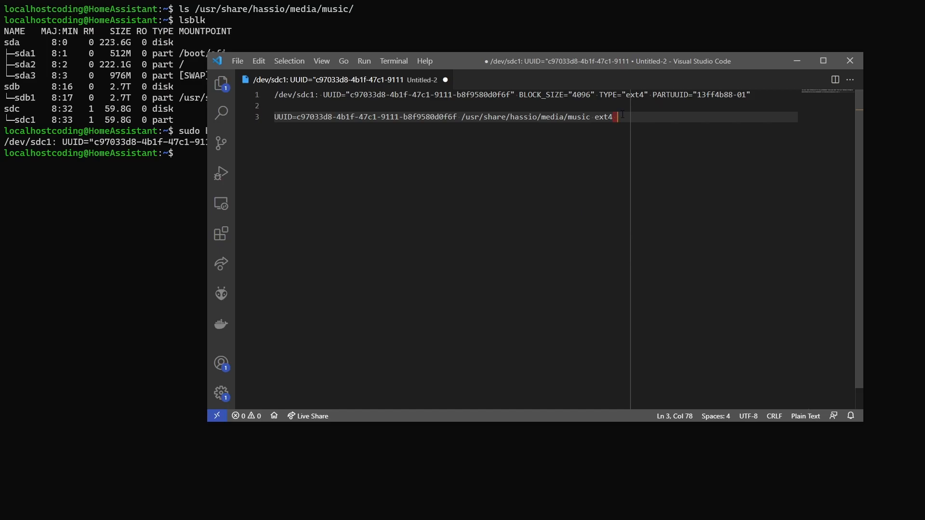
{"action": "type", "text": "d"}
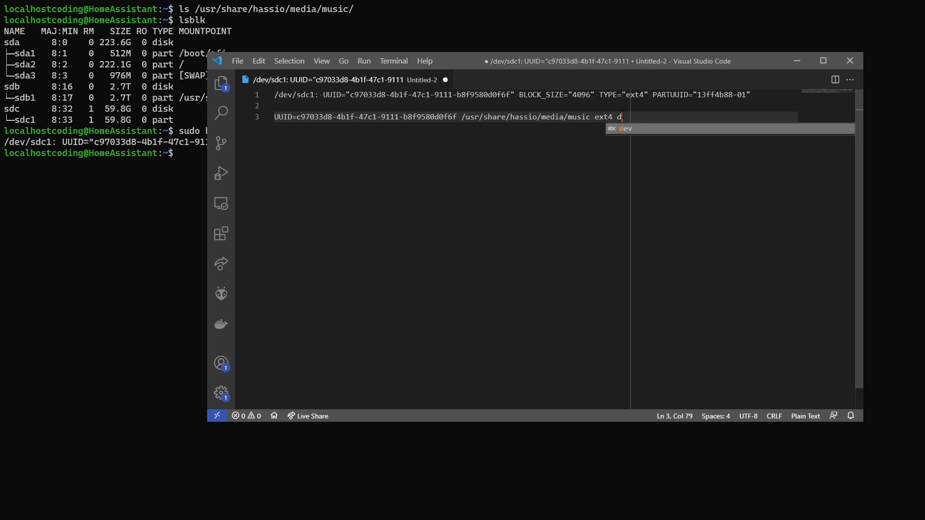
{"action": "type", "text": "efaults"}
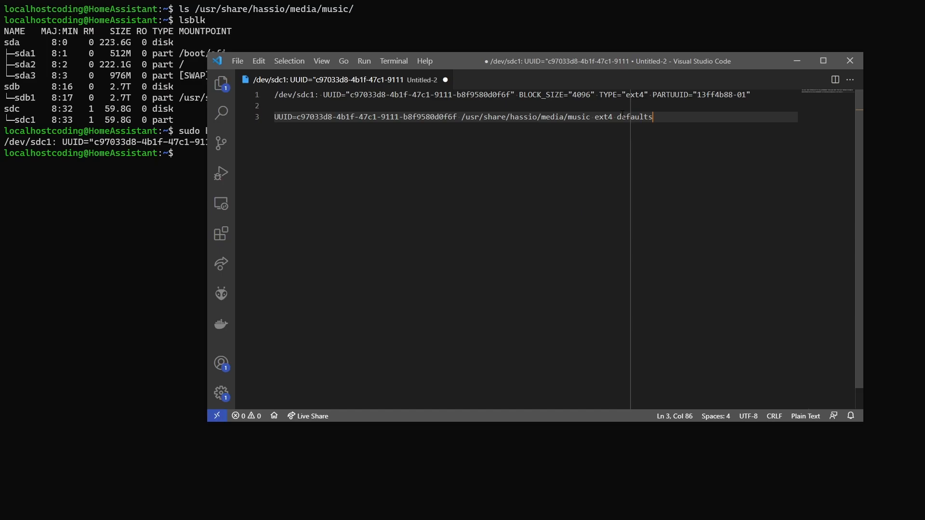
{"action": "type", "text": "0 0"}
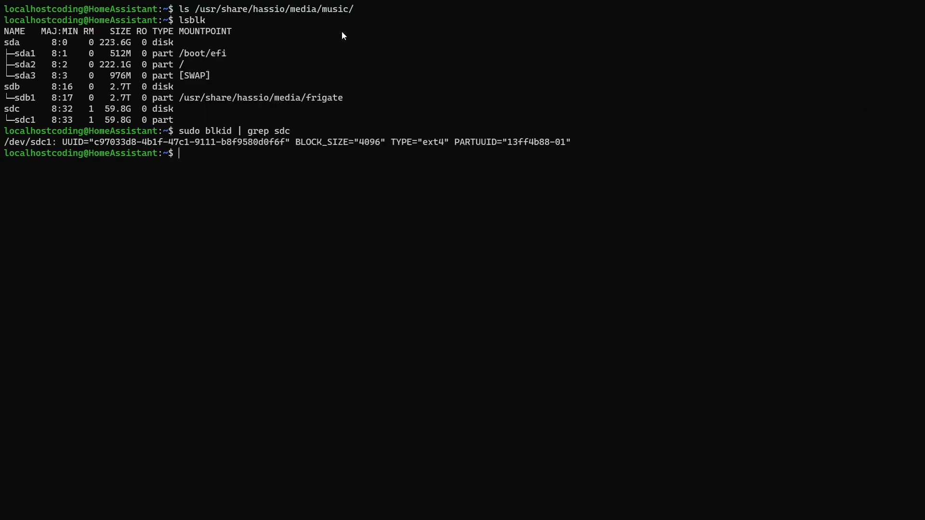
- Run 'sudo vim /etc/fstab' to edit the fstab file as root
{"action": "type", "text": "sudo vim"}
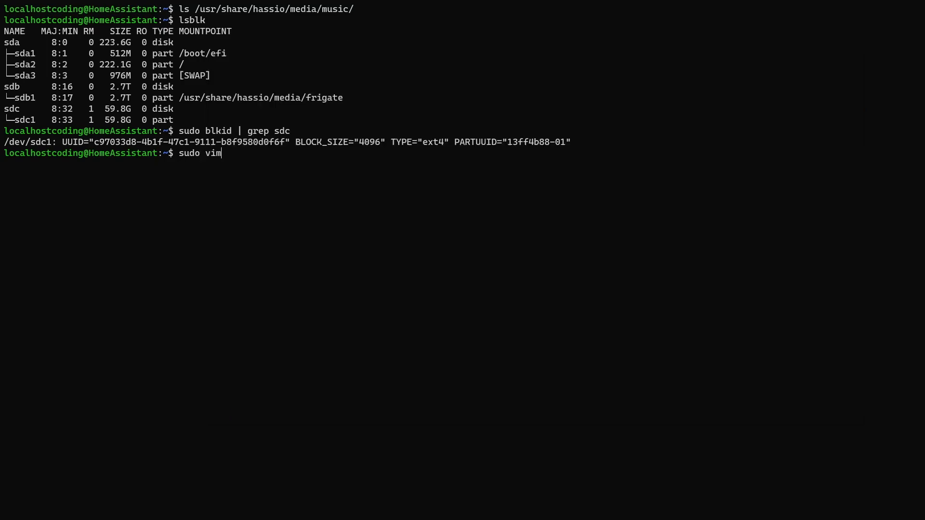
{"action": "type", "text": "/etc/f"}
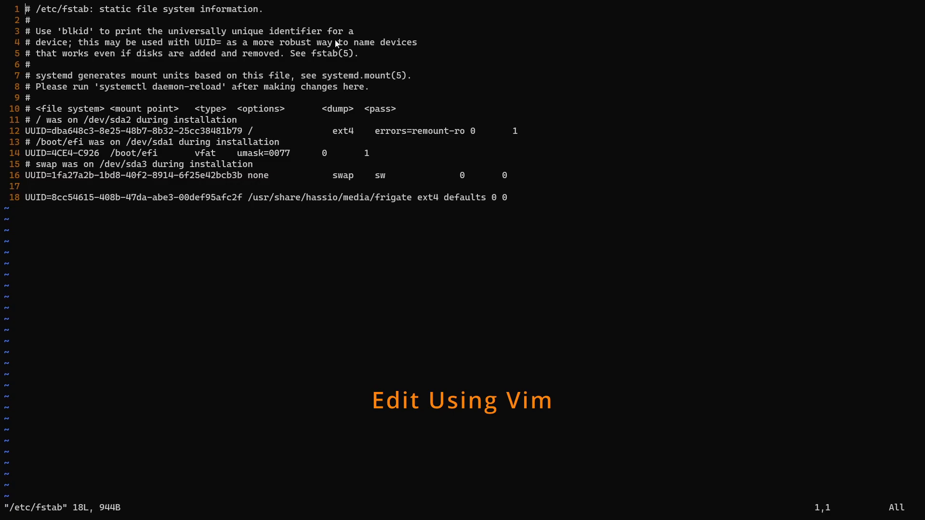
- Paste the music mount line into /etc/fstab and save with :wq!
{"action": "double_click", "coordinate": [391, 196]}
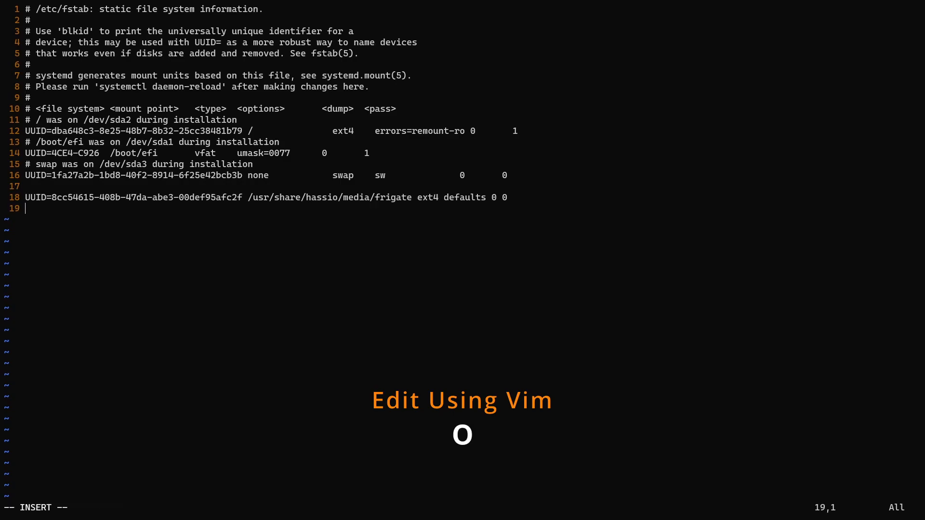
{"action": "mouse_move", "coordinate": [359, 182]}
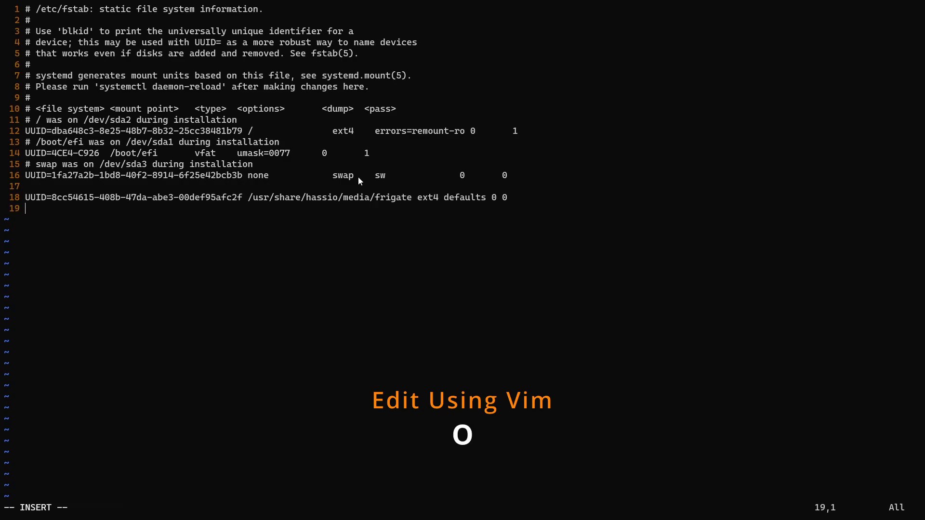
{"action": "key", "text": "ctrl+v"}
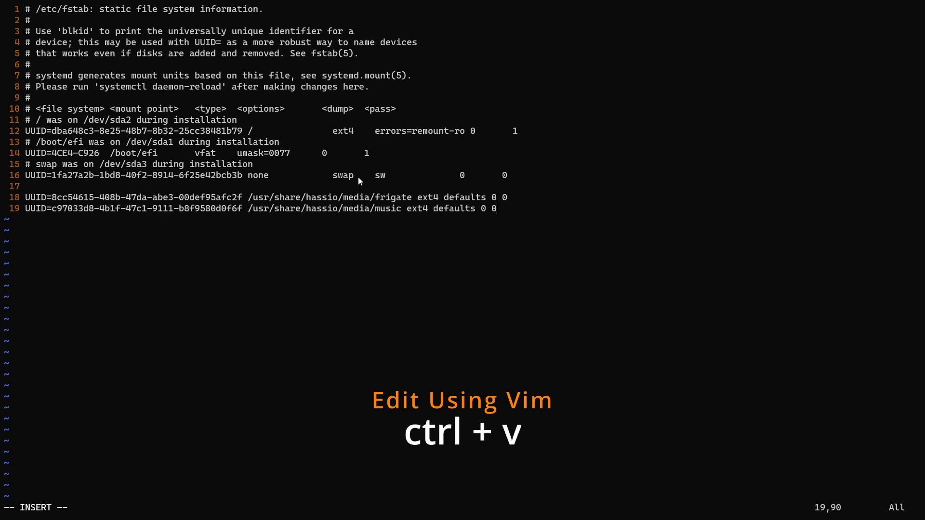
{"action": "key", "text": "Escape"}
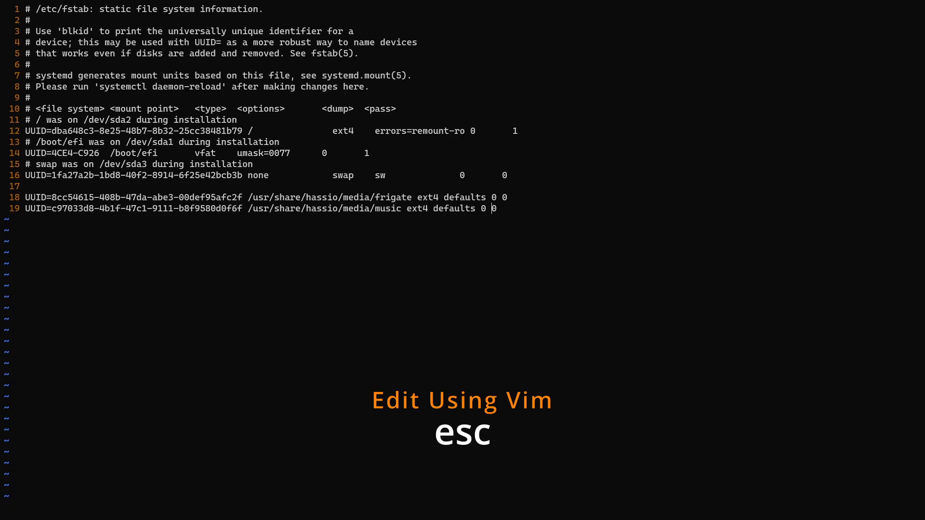
{"action": "type", "text": ":"}
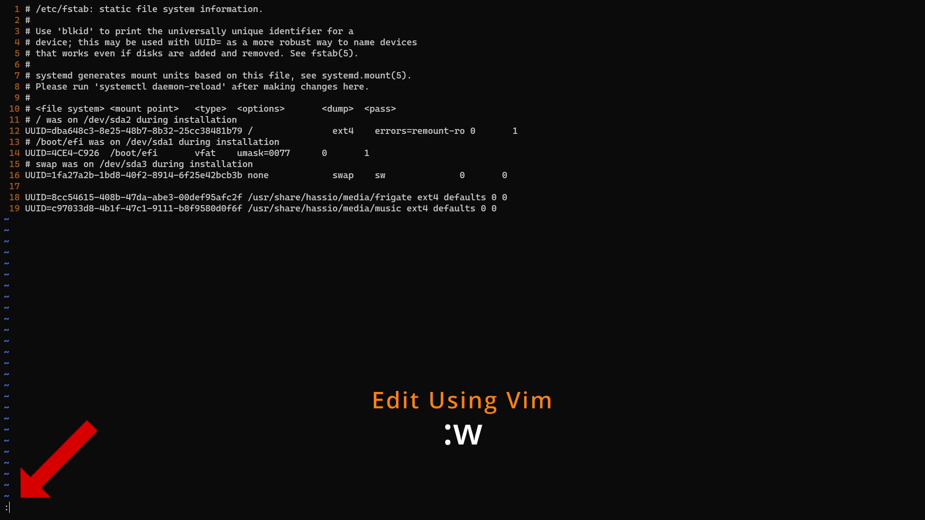
{"action": "type", "text": "wq!"}
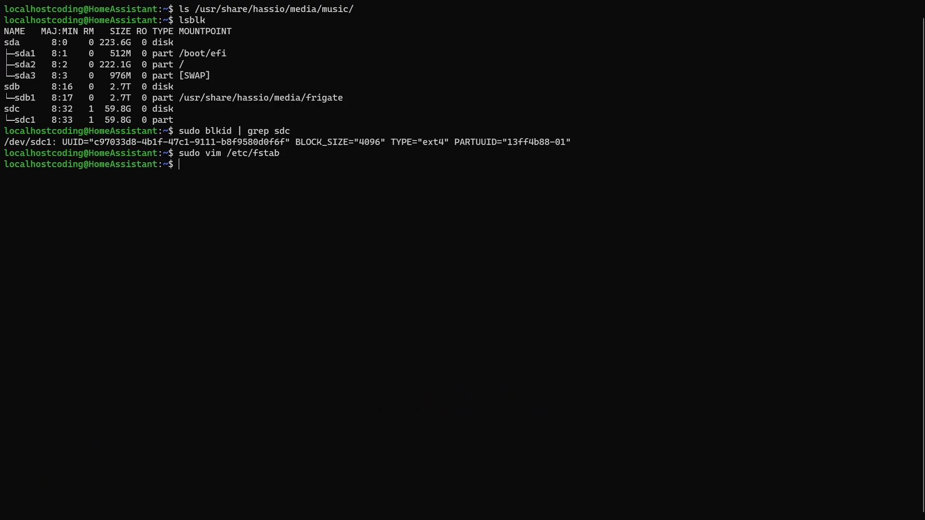
- Run lsblk, then 'sudo mount -a' and lsblk again to see sdc1 at /usr/share/hassio/media/music
{"action": "type", "text": "lsblk"}
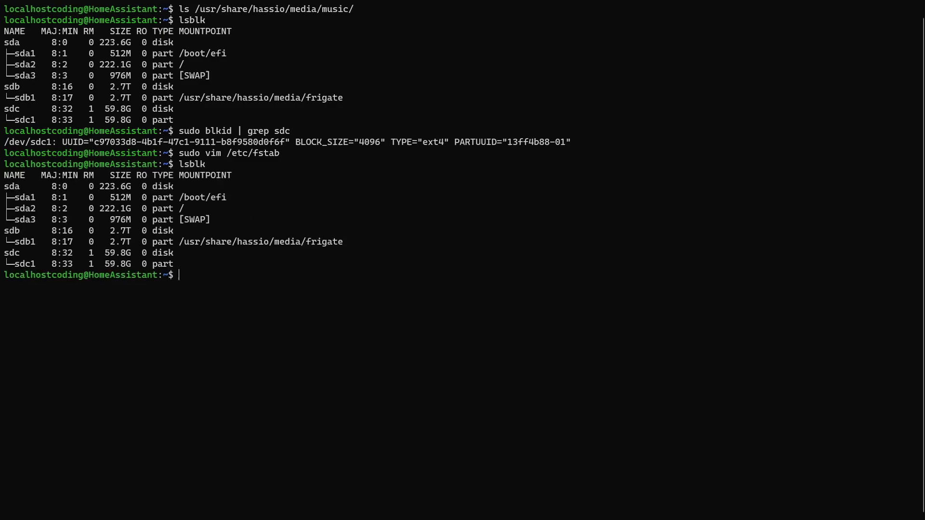
{"action": "type", "text": "sudo"}
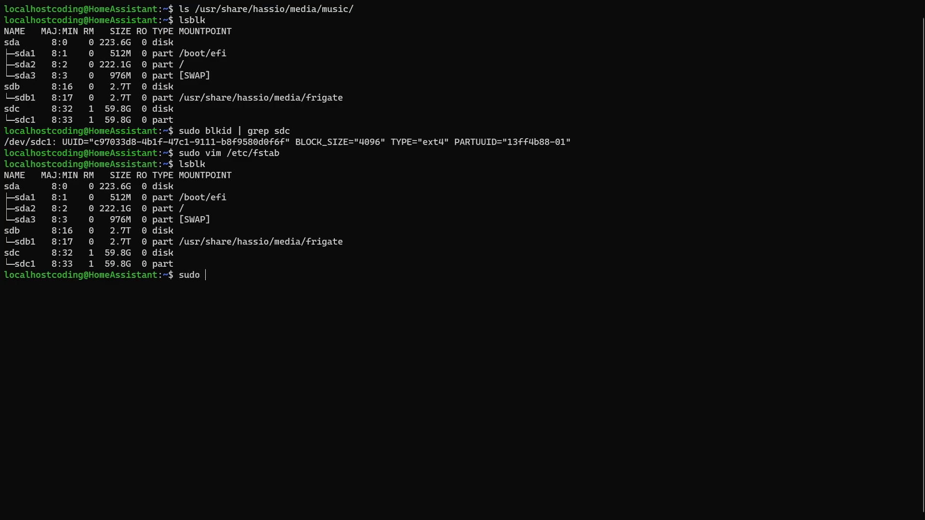
{"action": "type", "text": "mount -a"}
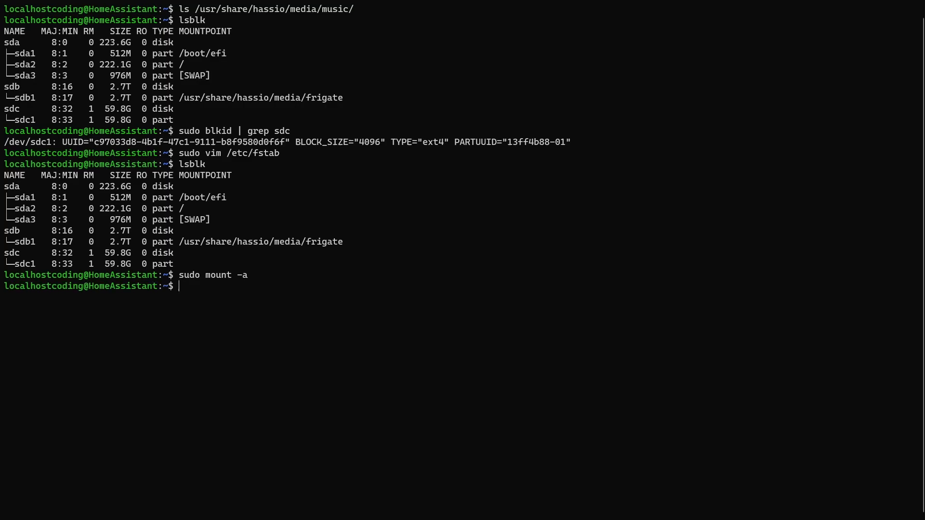
{"action": "type", "text": "lsblk"}
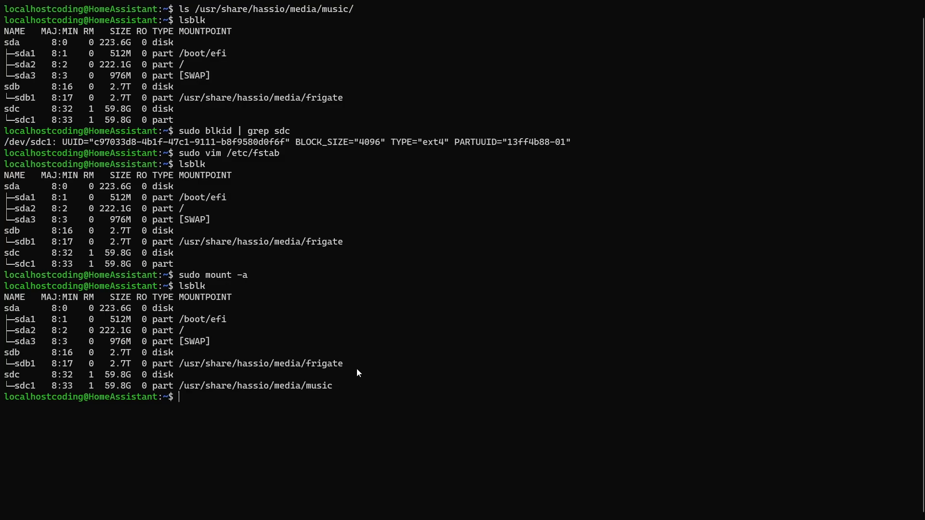
- Unmount the partition again with 'sudo umount /dev/sdc1'
{"action": "type", "text": "sudo"}
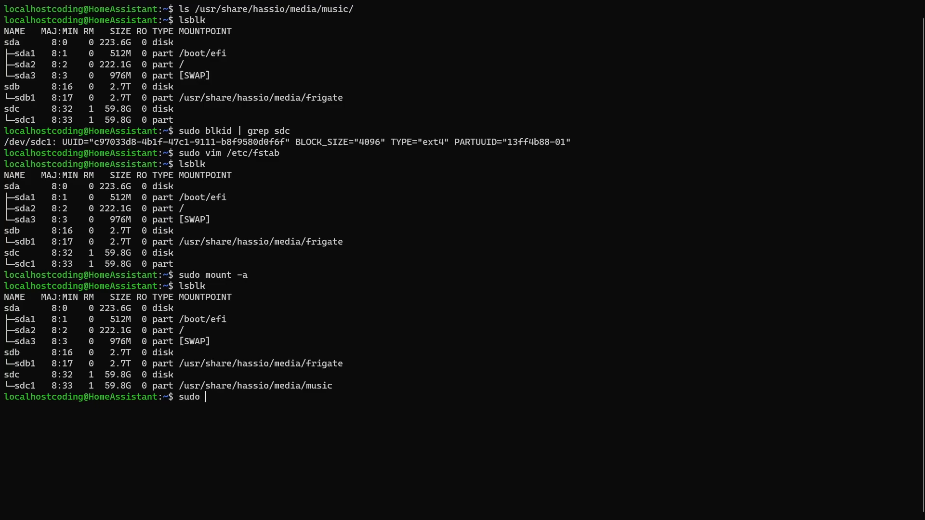
{"action": "type", "text": "umount /dev/sdc1"}
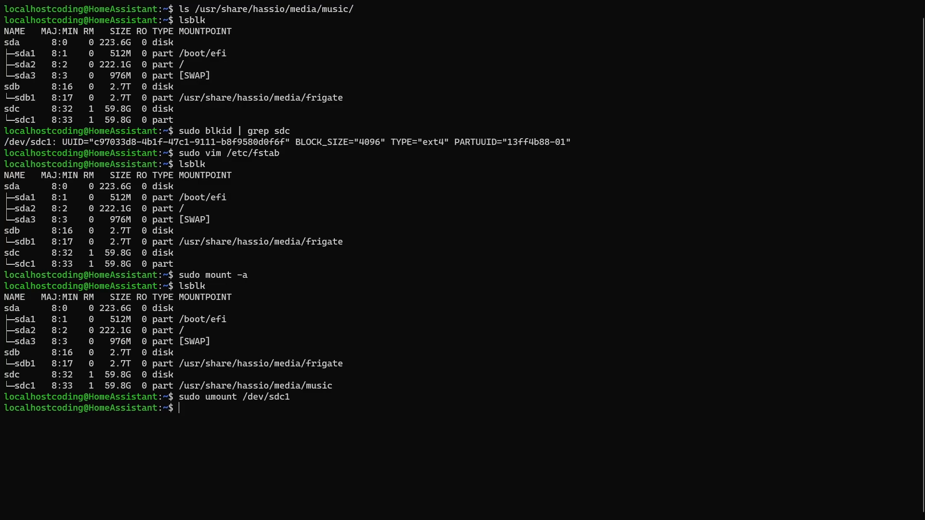
- Issue 'sudo reboot' on the host, closing the SSH connection
{"action": "type", "text": "ls"}
{"action": "type", "text": "sudo reboot"}
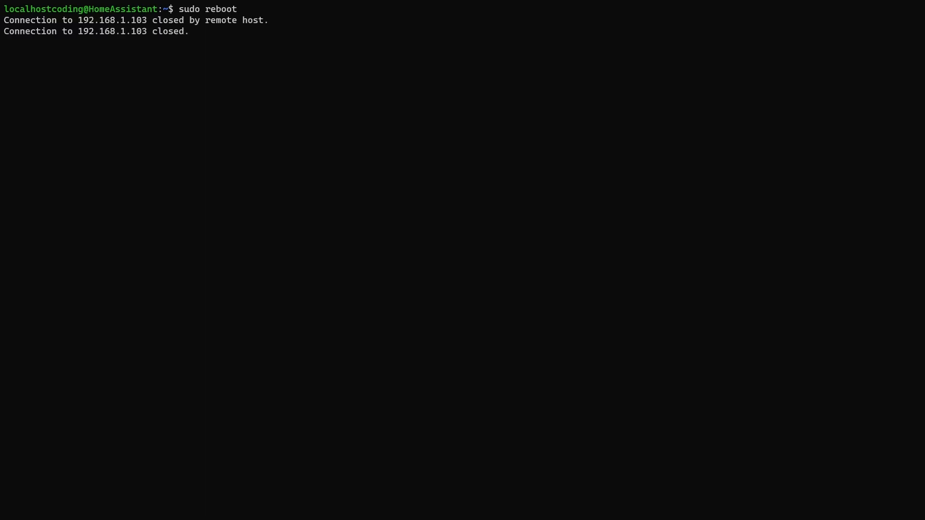
- Run lsblk after reboot to confirm sdc1 is auto-mounted at /usr/share/hassio/media/music
{"action": "type", "text": "lsblk"}
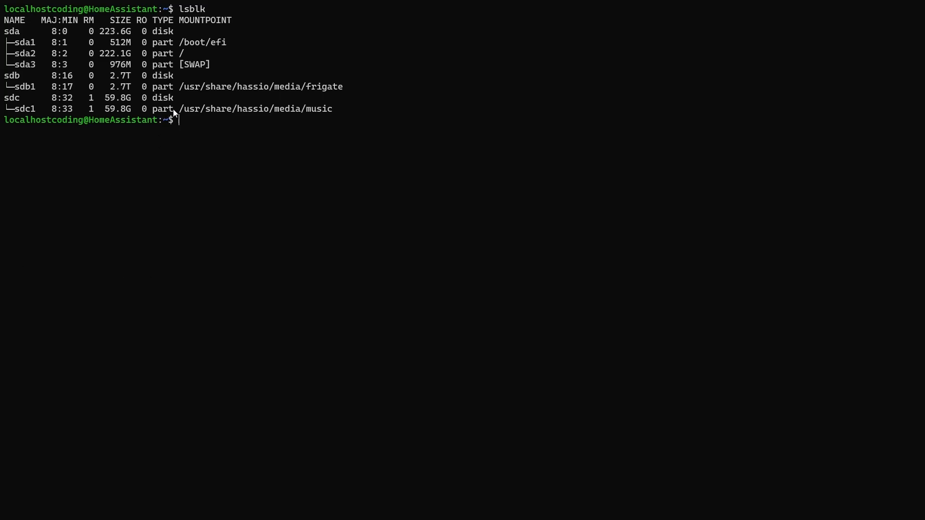
{"action": "mouse_move", "coordinate": [337, 111]}
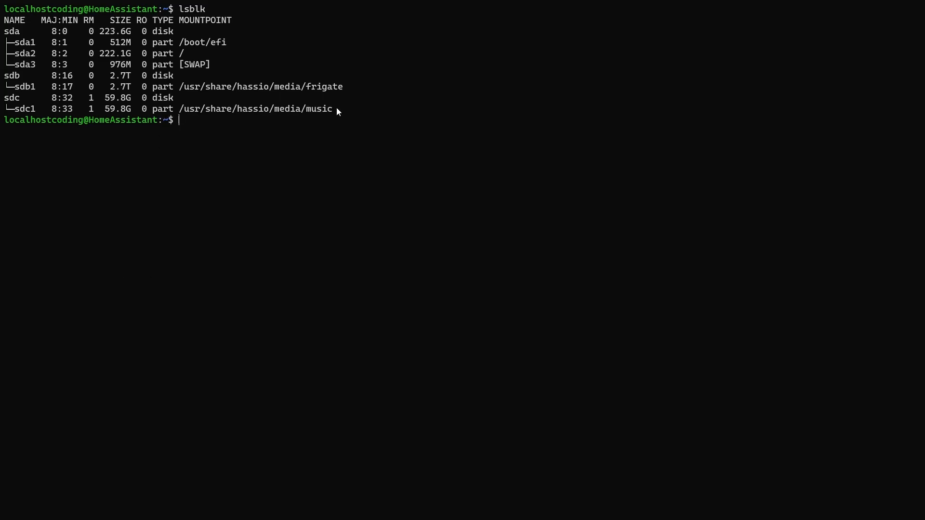
{"action": "mouse_move", "coordinate": [320, 111]}
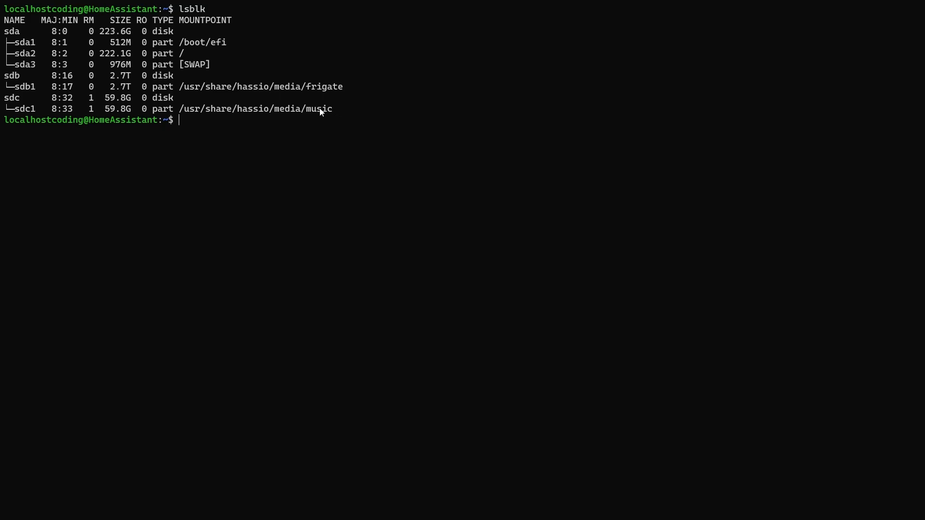